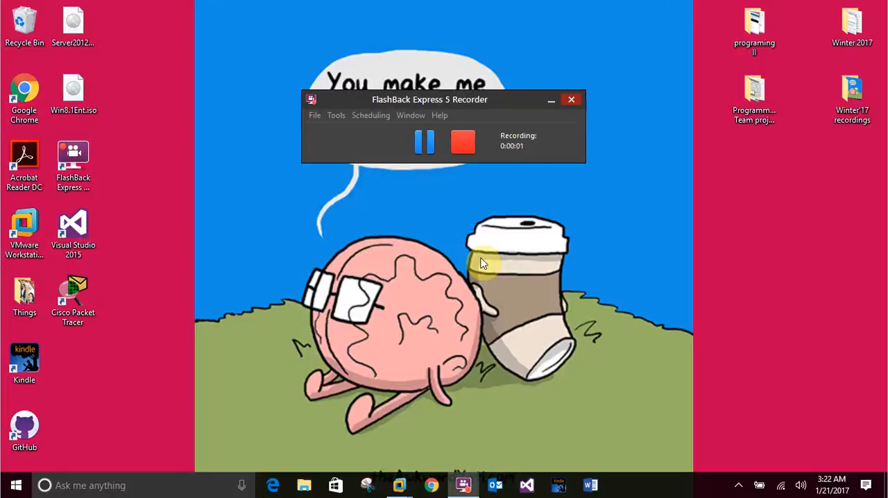
mouse_move(529, 129)
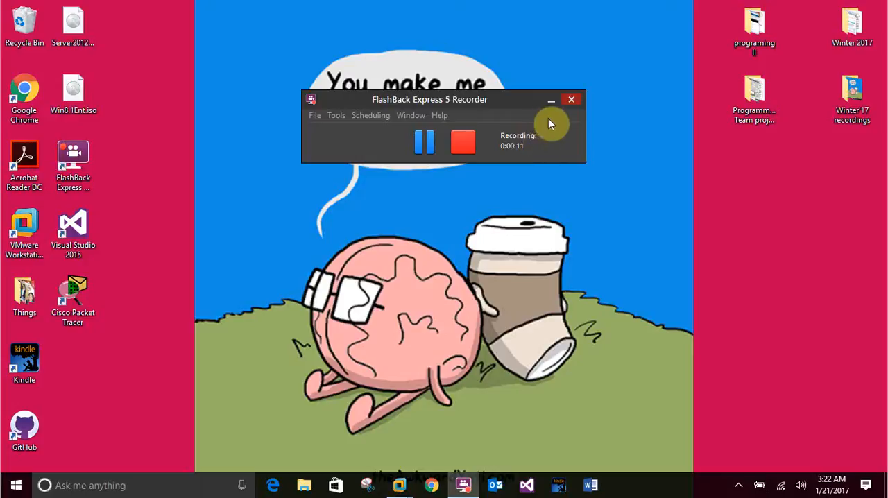
mouse_move(555, 121)
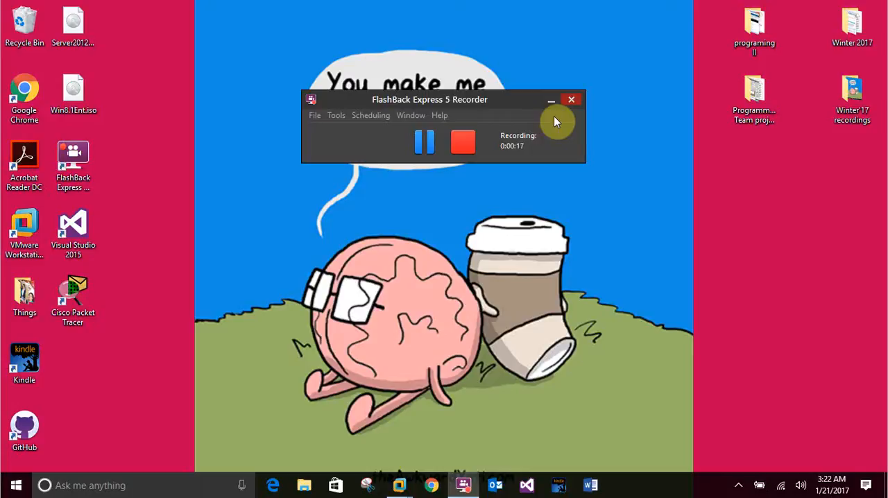
mouse_move(563, 126)
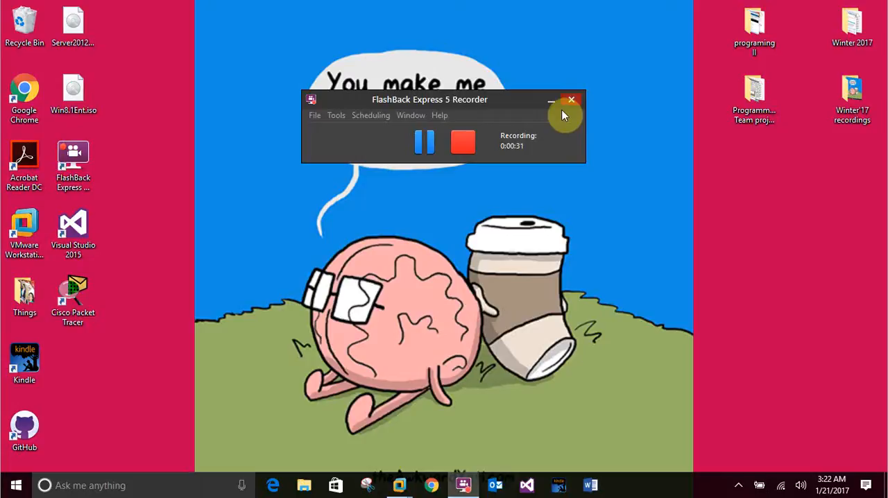
mouse_move(566, 205)
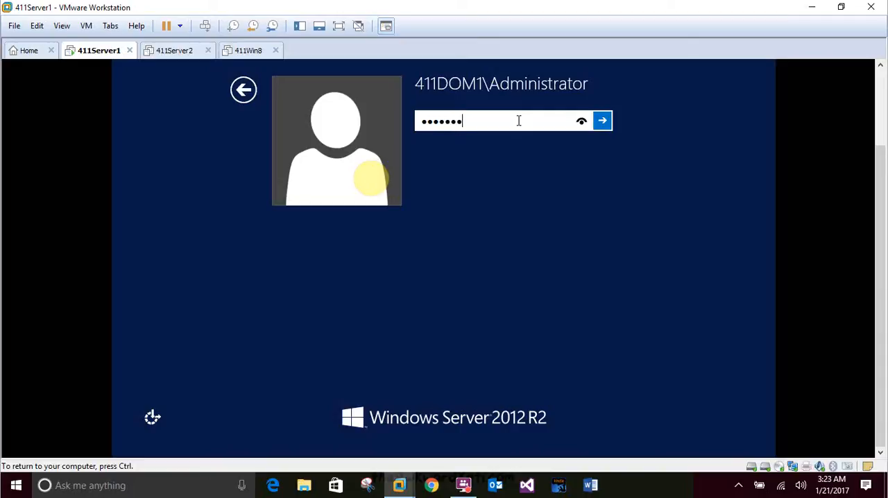
Step: Submit the Administrator password to sign in to 411Server1
click(603, 120)
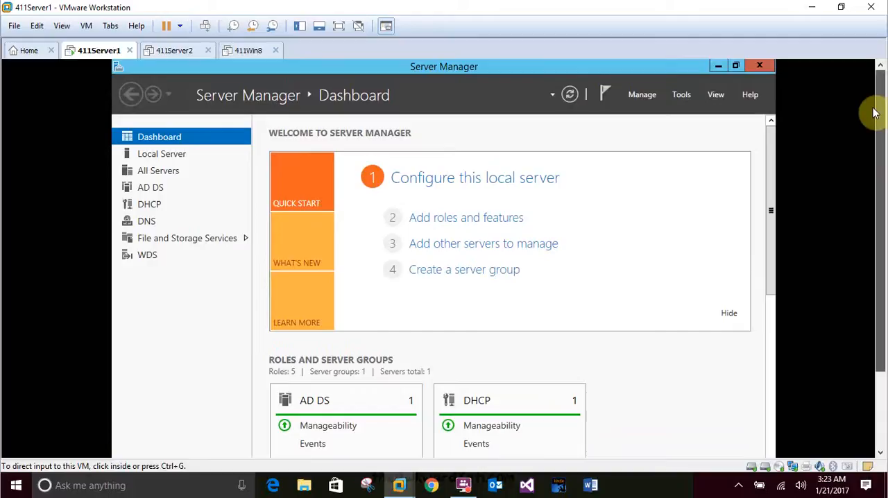
mouse_move(686, 106)
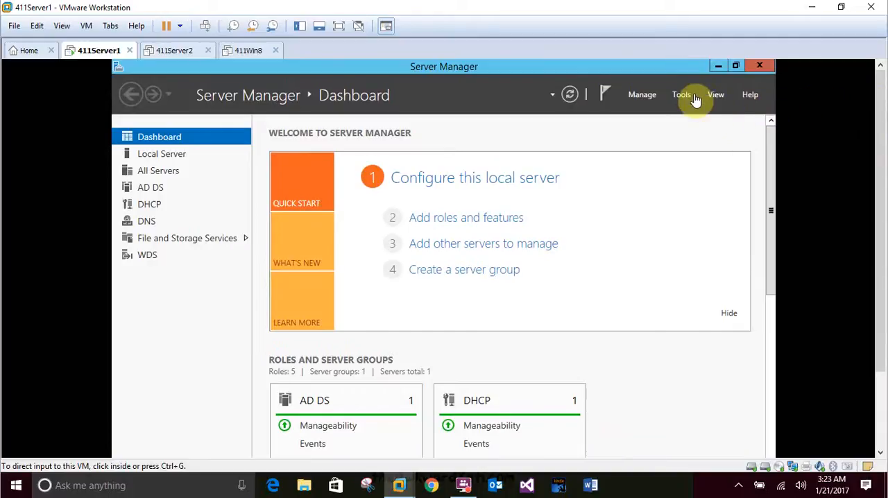
mouse_move(692, 102)
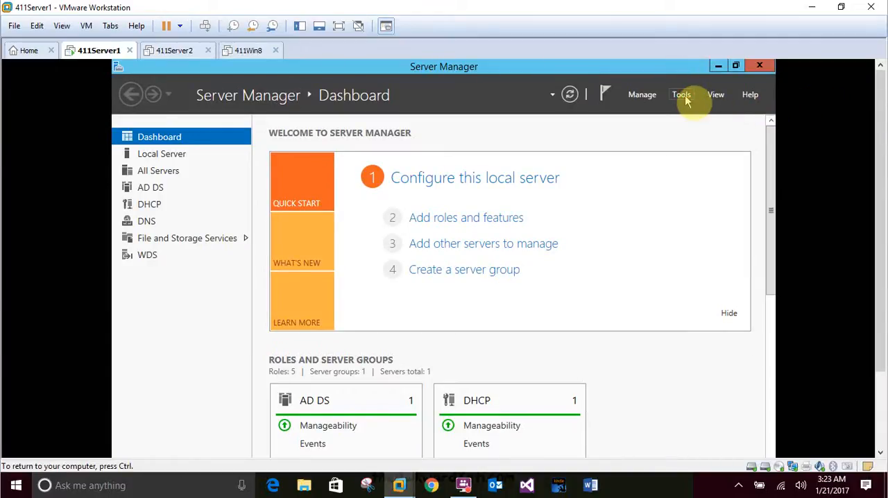
Step: Open Group Policy Management from Tools and expand Forest, Domains and 411Dom1.local
click(682, 94)
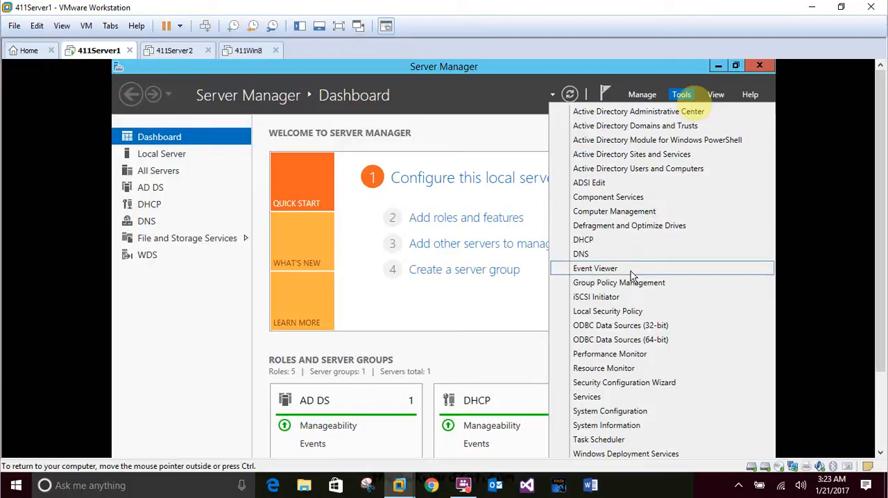
click(618, 282)
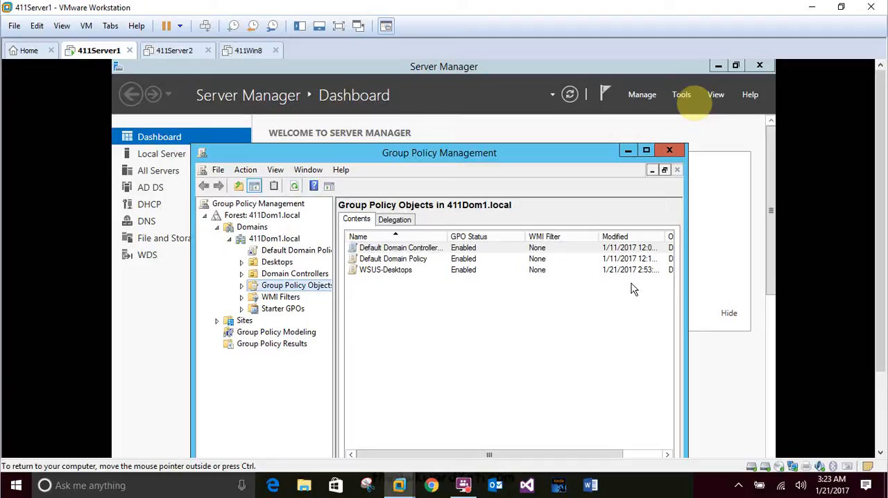
mouse_move(276, 238)
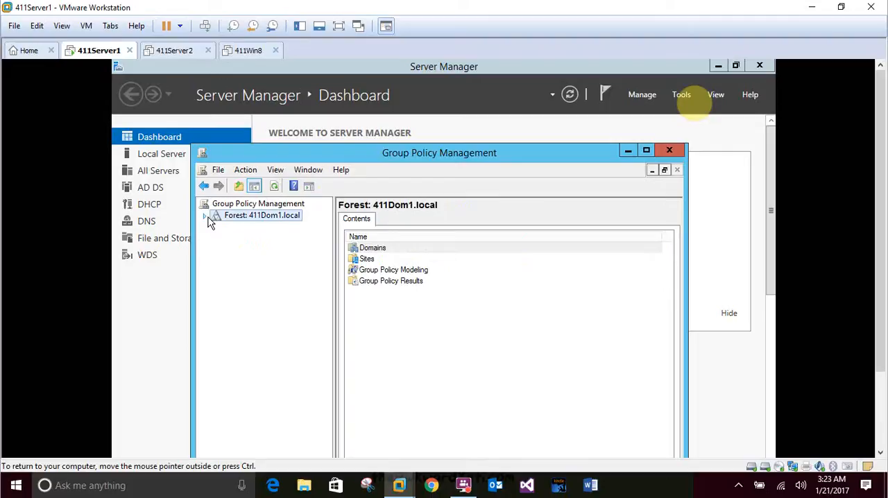
click(205, 215)
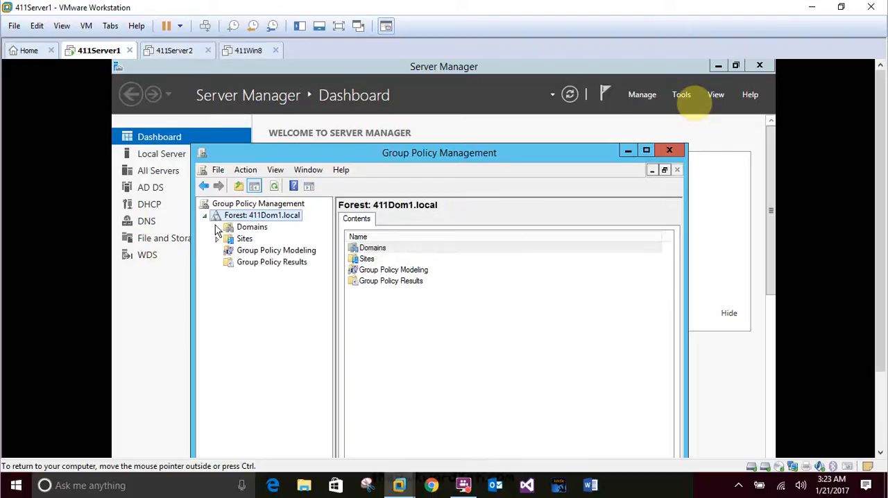
click(217, 227)
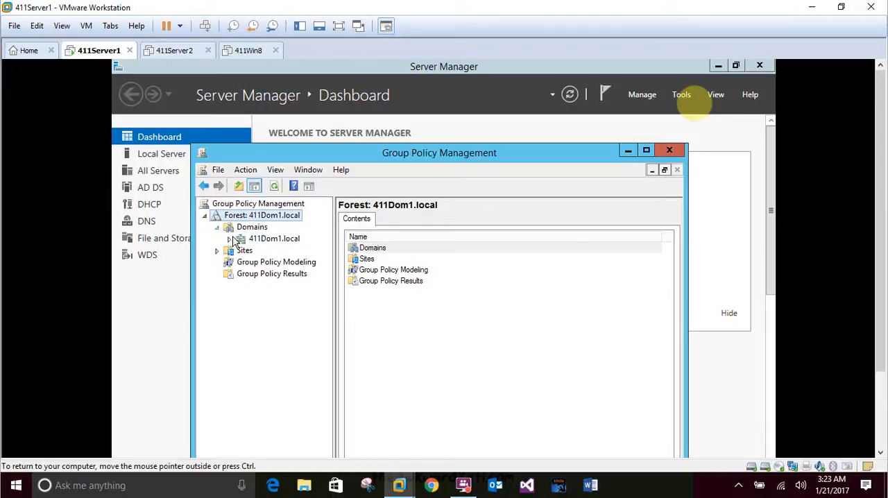
click(229, 239)
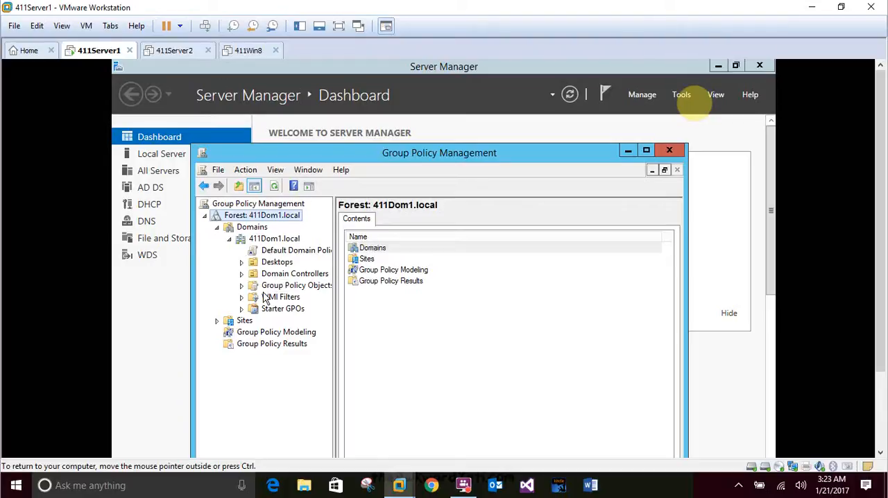
Step: Cancel a new GPO and list Group Policy Objects, showing WSUS-Desktops and both default policies
right_click(294, 286)
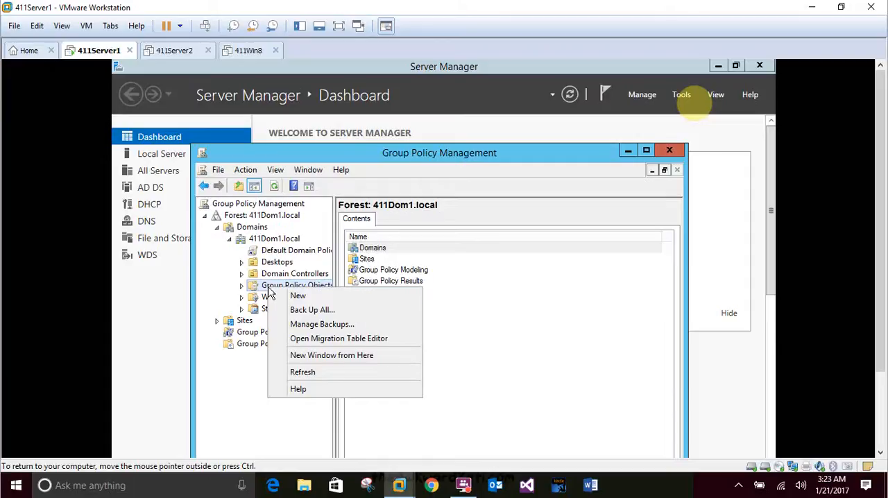
click(297, 295)
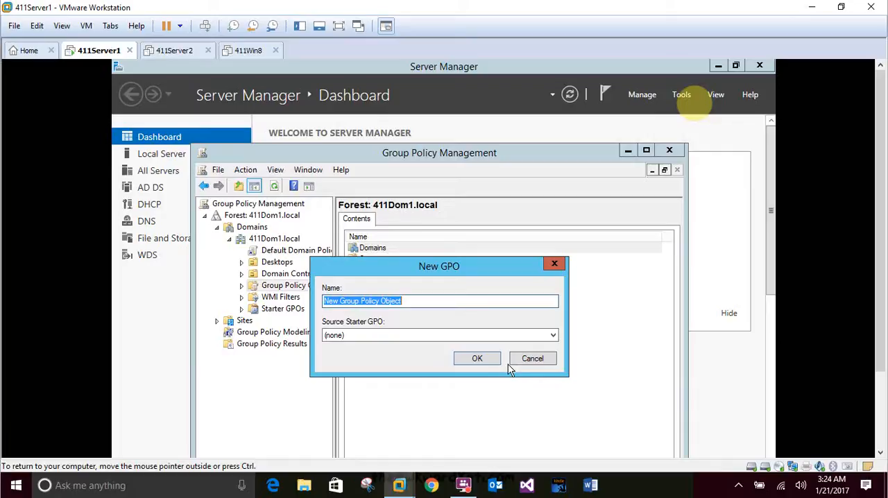
click(532, 358)
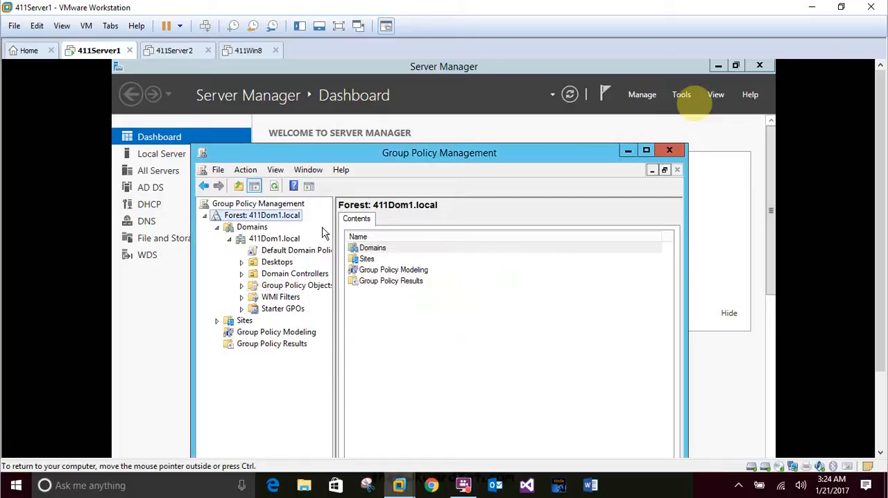
click(297, 285)
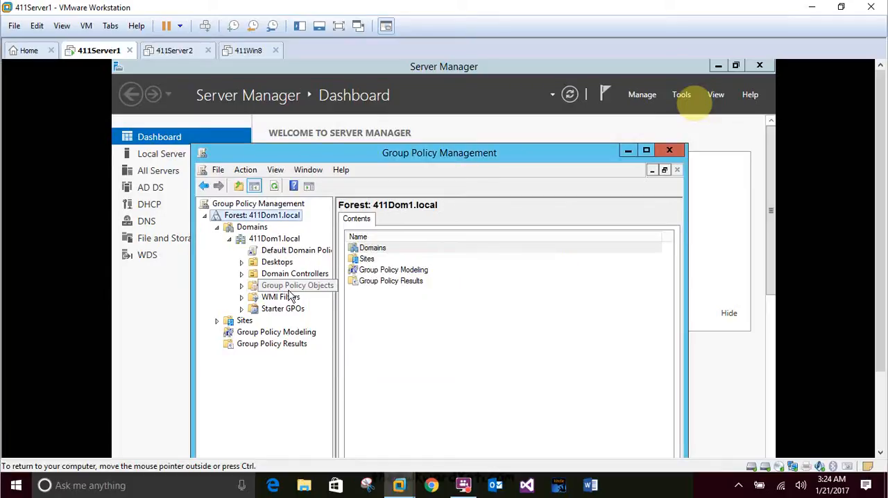
click(297, 285)
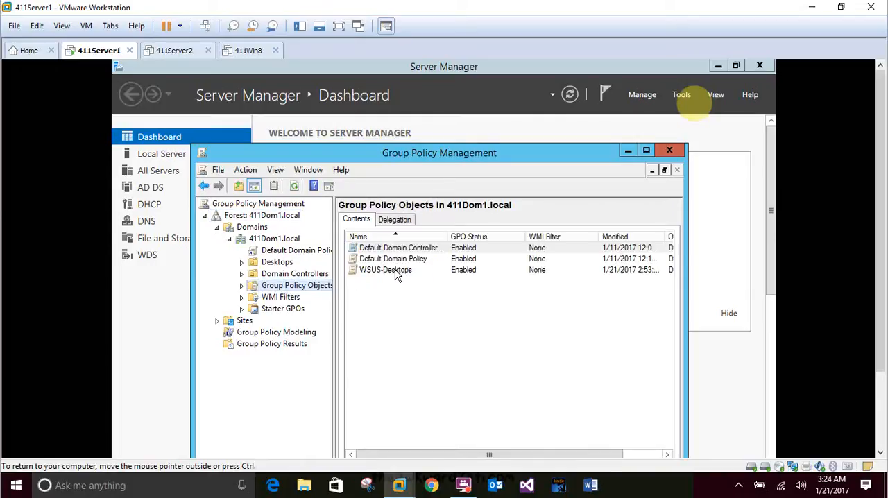
Step: Select WSUS-Desktops in the Group Policy Objects list
click(386, 269)
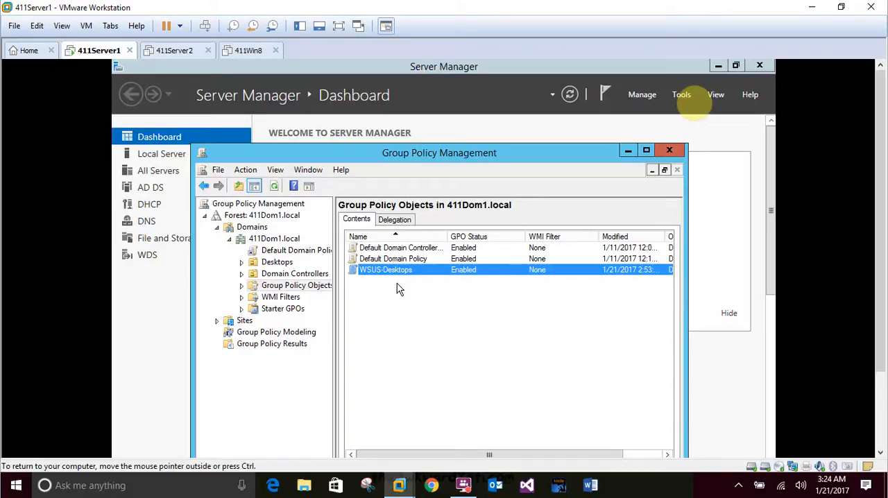
mouse_move(415, 288)
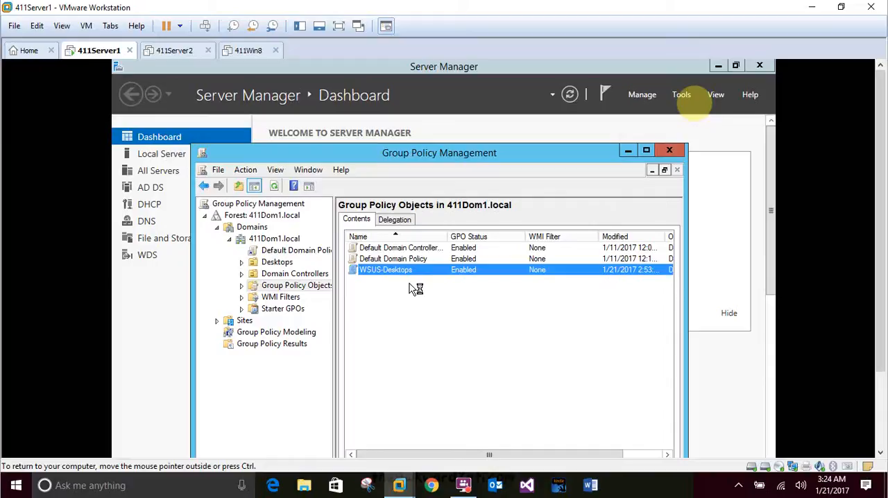
Step: Edit WSUS-Desktops and expand Computer Configuration > Policies > Administrative Templates > Windows Components
double_click(386, 269)
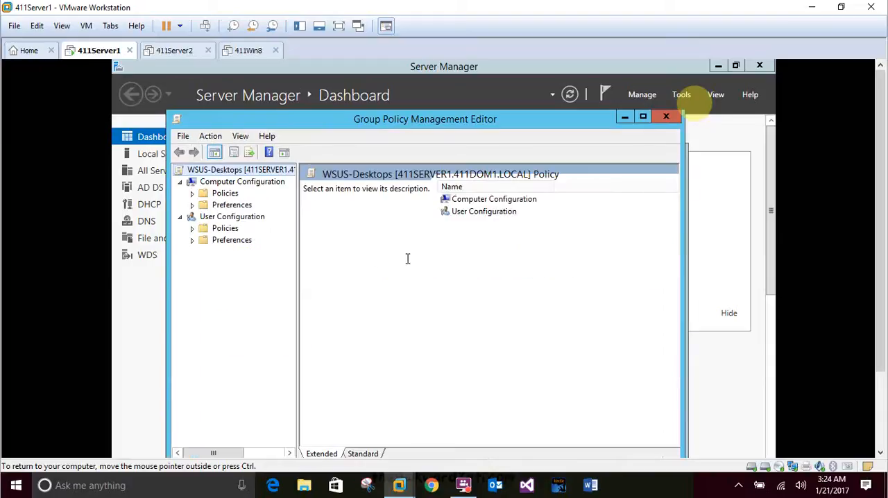
mouse_move(406, 248)
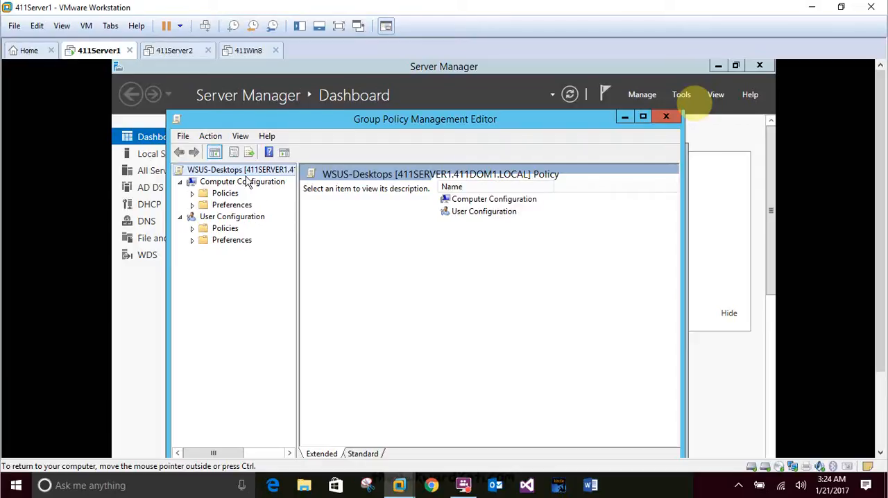
click(243, 181)
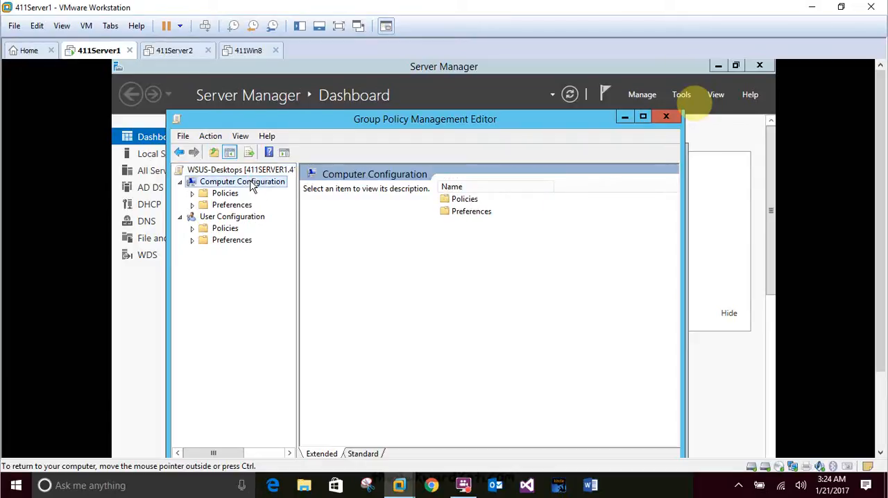
mouse_move(193, 205)
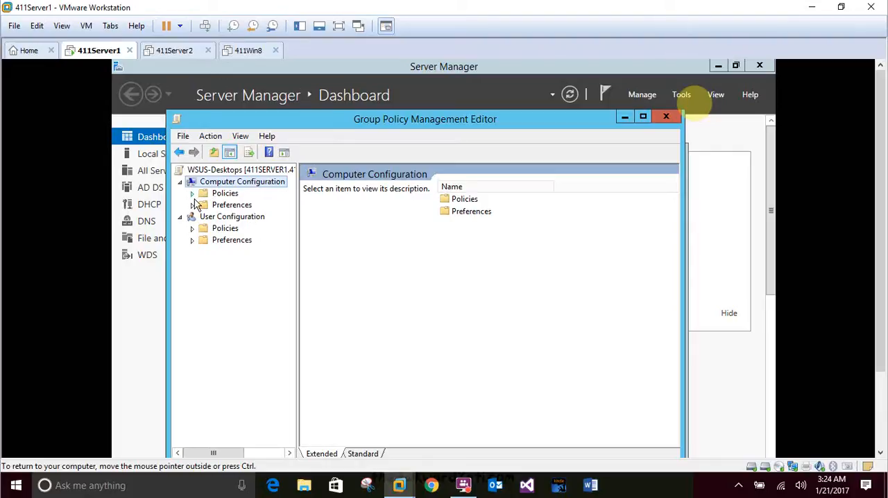
click(192, 193)
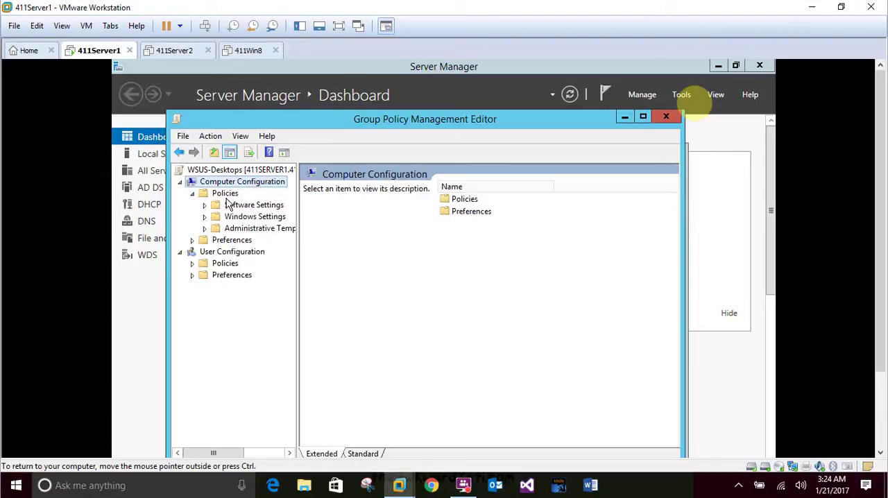
mouse_move(246, 227)
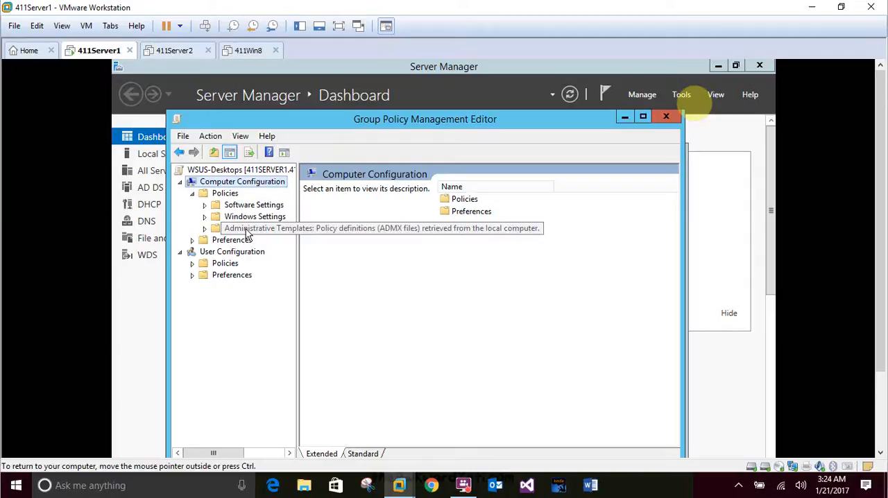
click(204, 227)
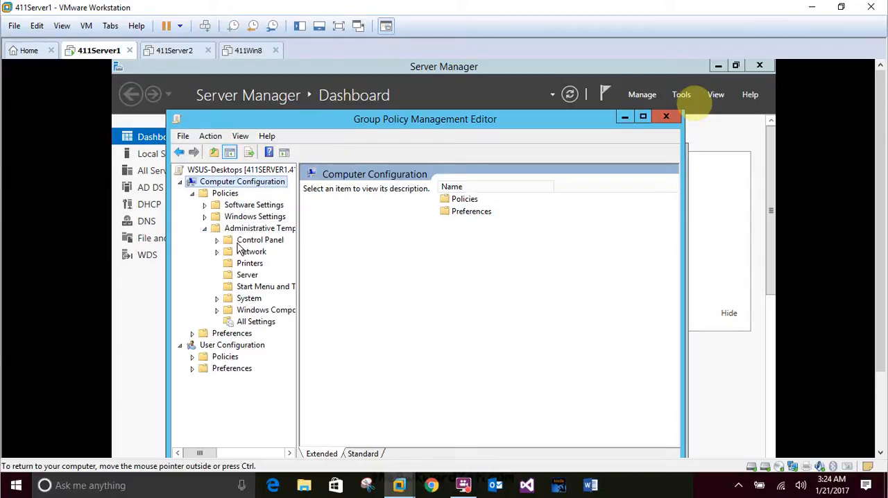
mouse_move(208, 309)
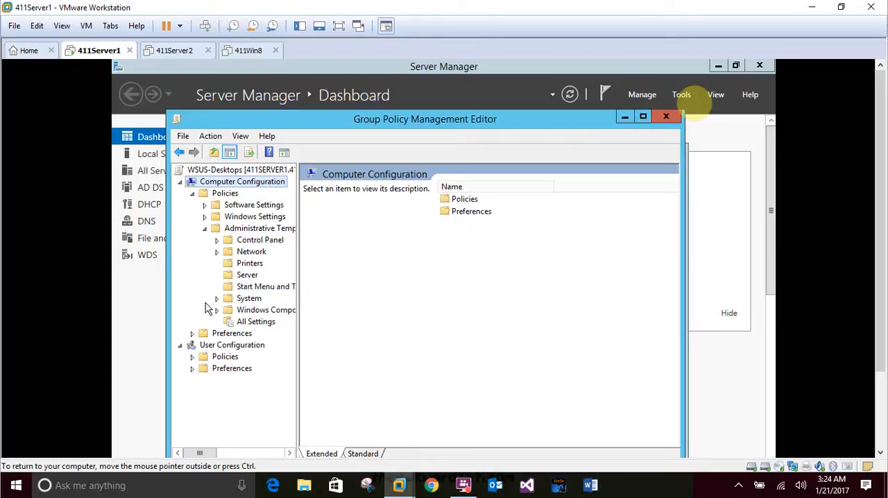
click(216, 309)
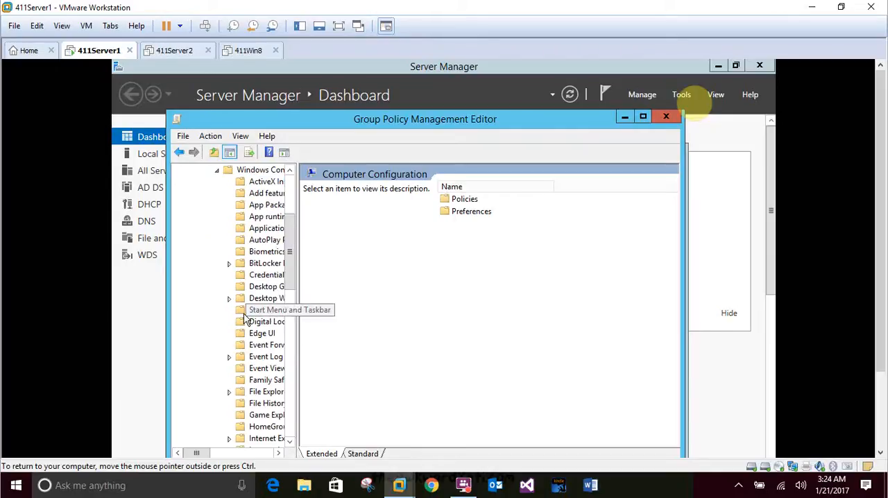
scroll(down, 3)
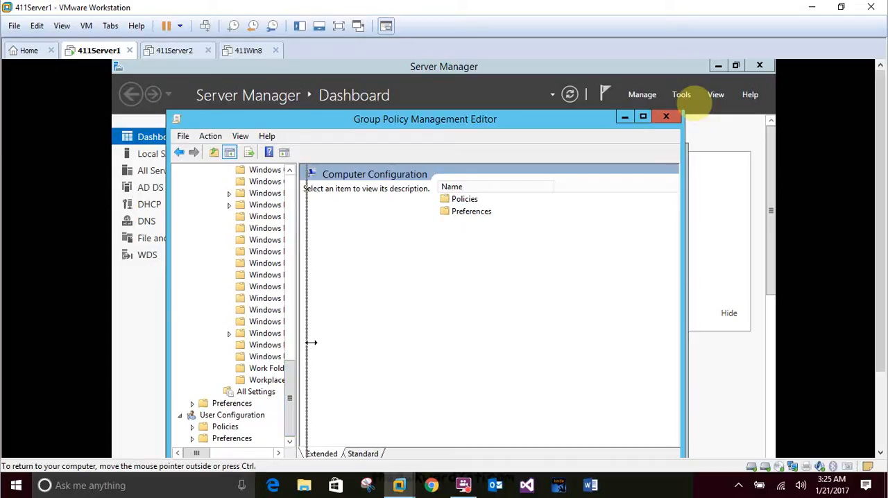
Step: Open the Enable client-side targeting setting under Windows Update for editing
click(278, 356)
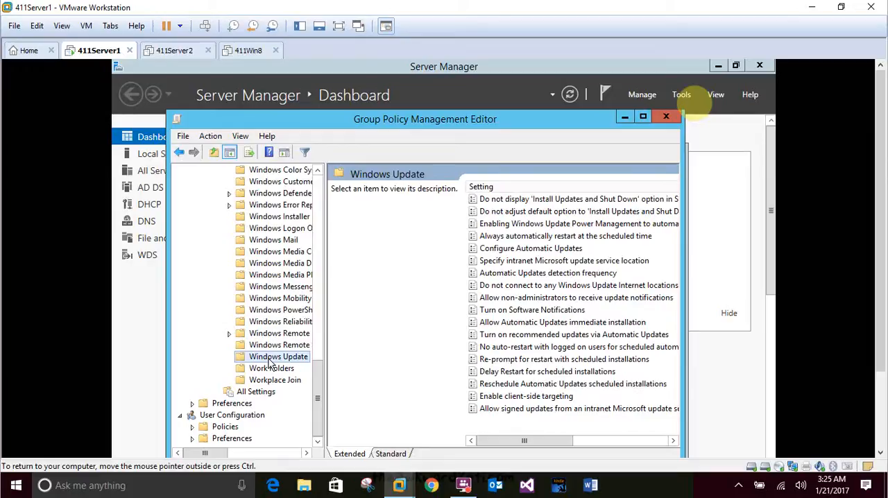
mouse_move(337, 359)
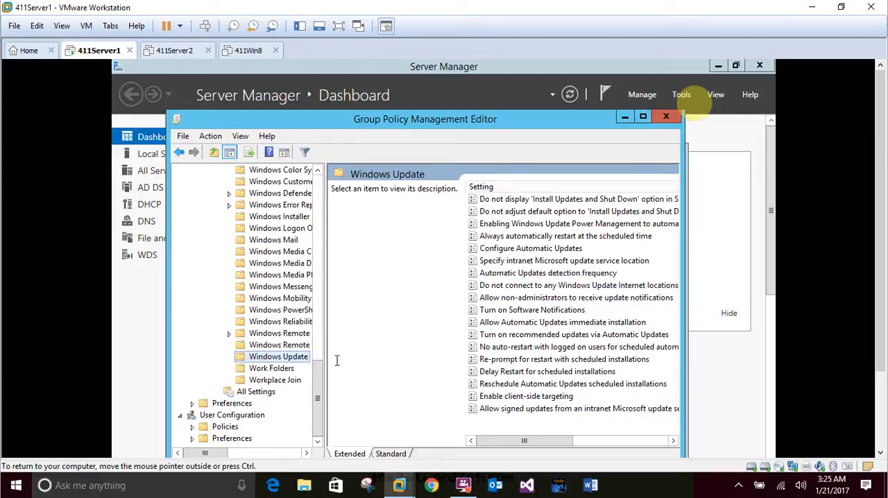
mouse_move(300, 372)
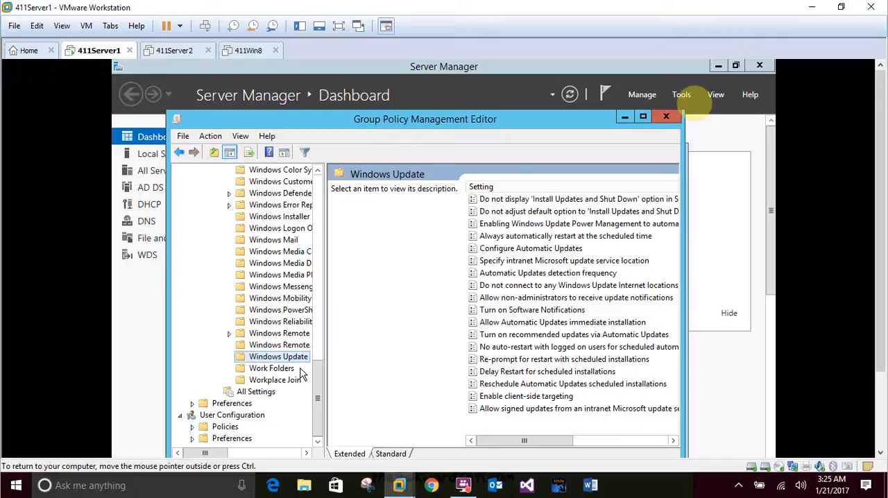
click(526, 396)
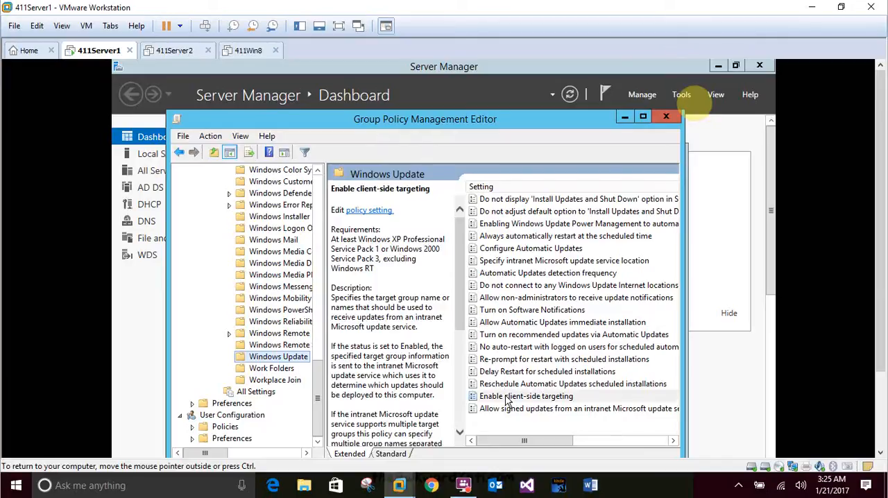
double_click(527, 397)
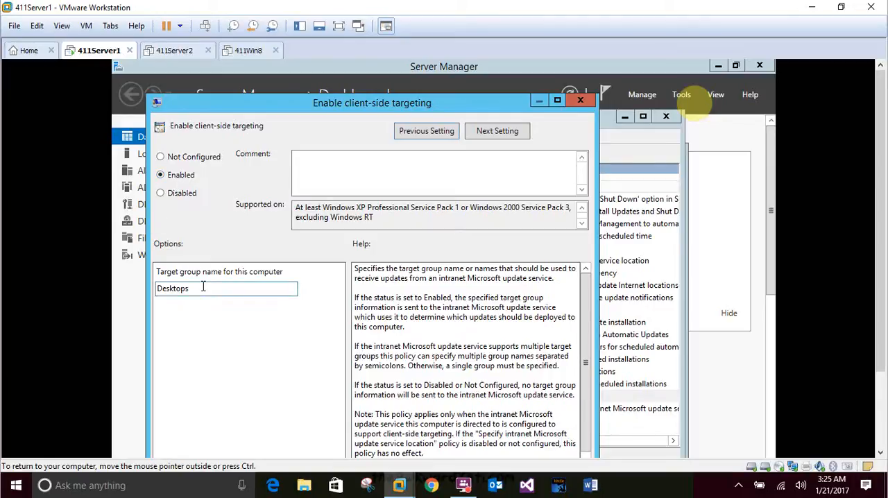
Step: Confirm Desktops as the client-side targeting group name
double_click(173, 288)
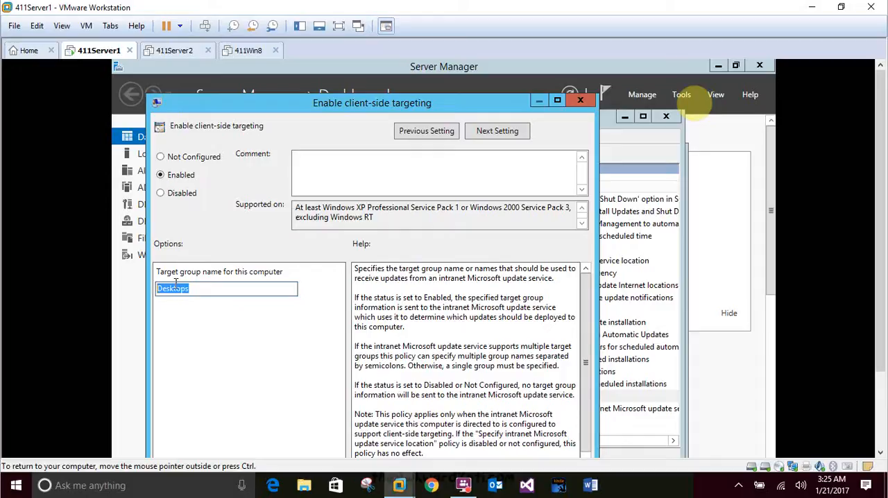
mouse_move(260, 282)
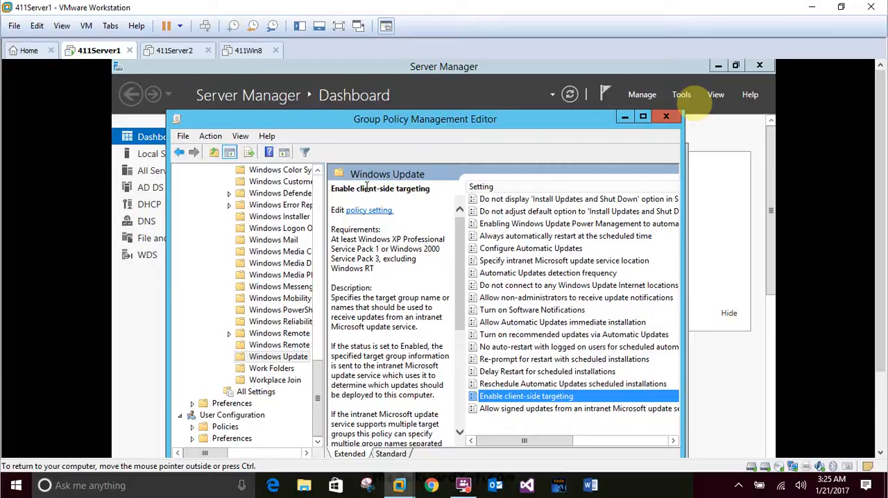
mouse_move(386, 144)
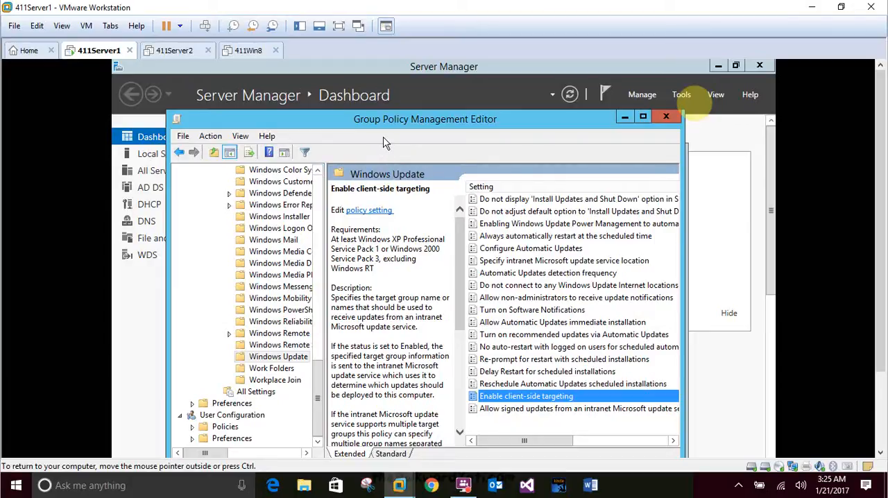
mouse_move(495, 253)
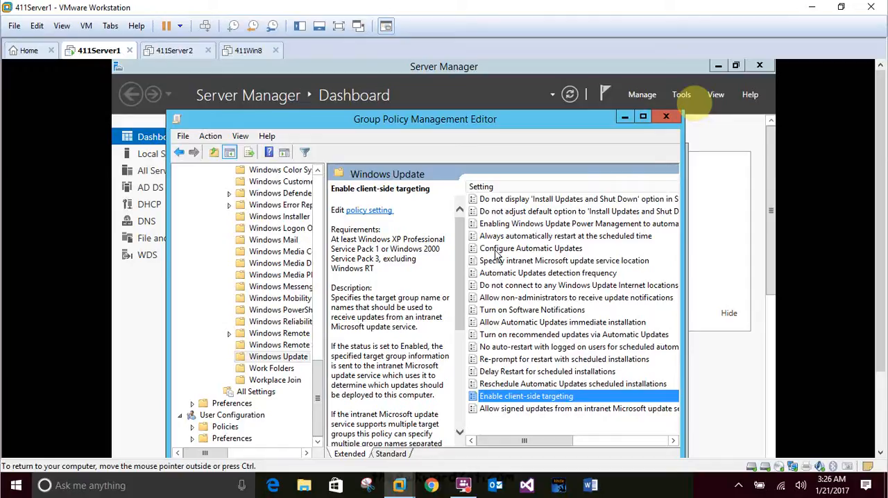
Step: Enable Configure Automatic Updates with option 3, auto download and notify, daily at 03:00
double_click(531, 249)
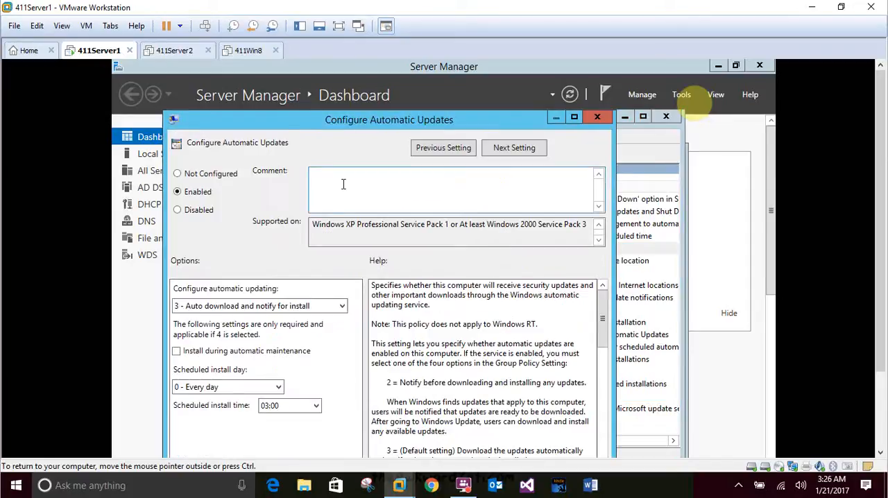
drag(389, 120, 421, 81)
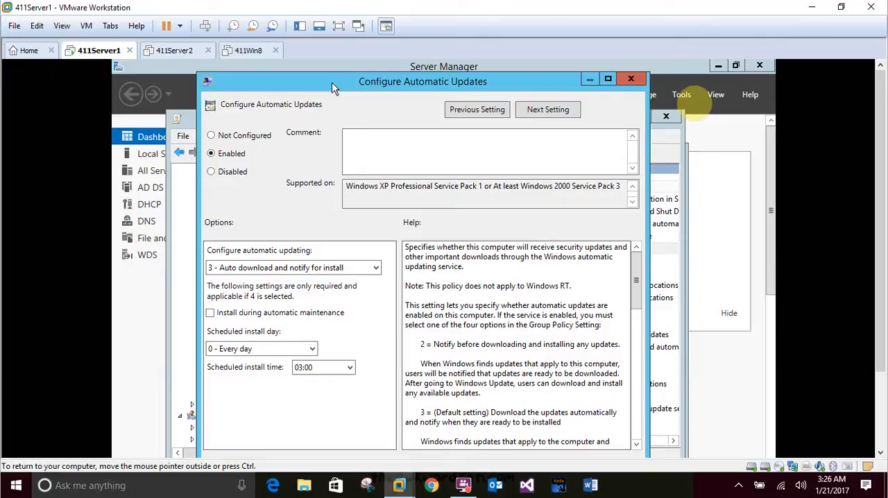
mouse_move(252, 233)
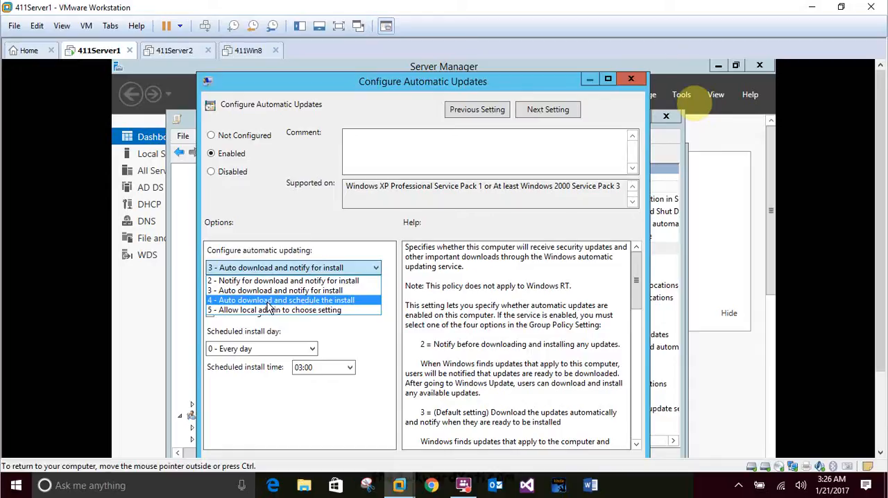
click(292, 267)
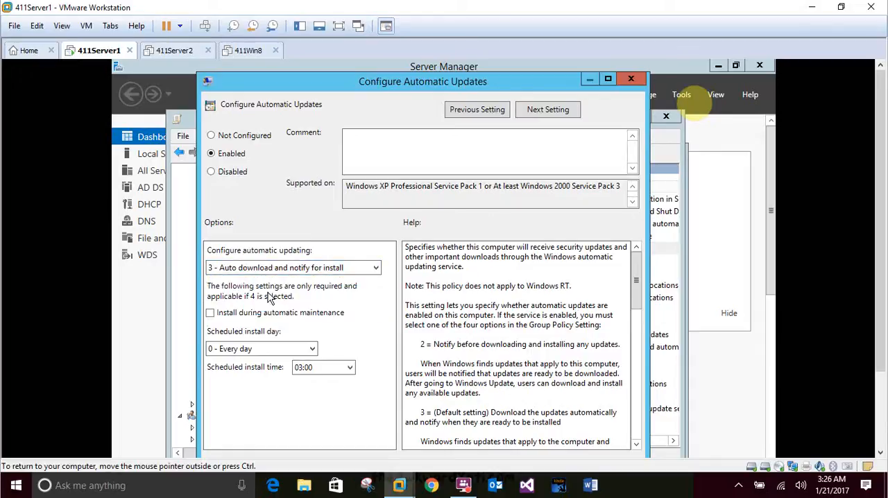
mouse_move(265, 290)
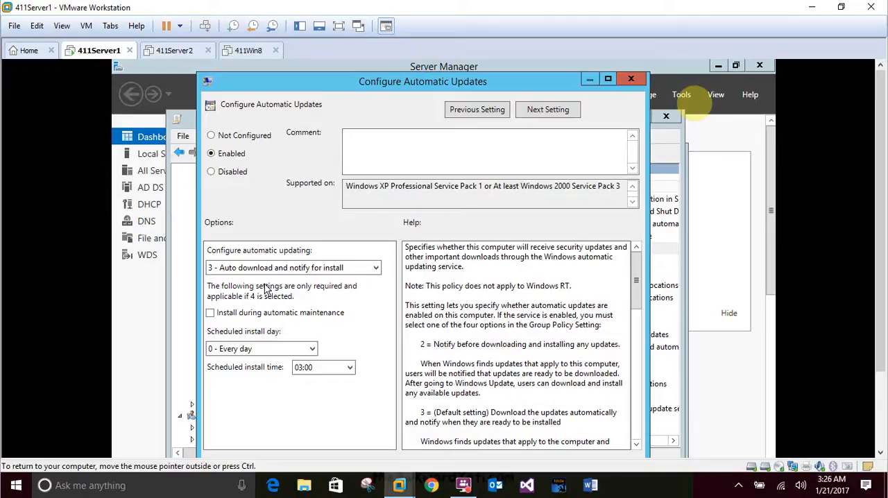
mouse_move(446, 87)
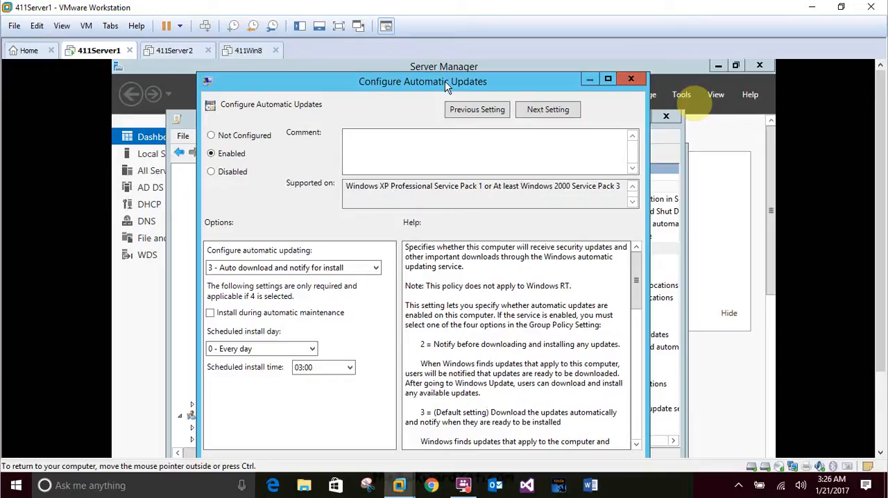
click(602, 79)
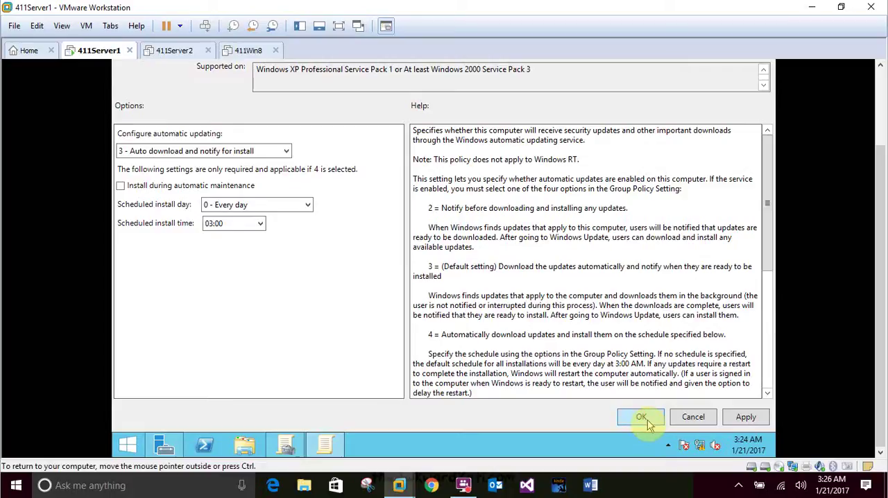
click(642, 417)
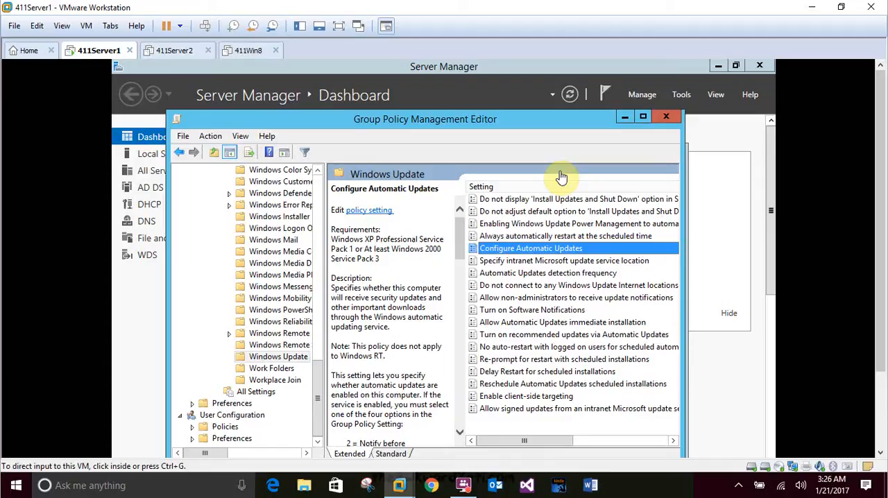
mouse_move(554, 172)
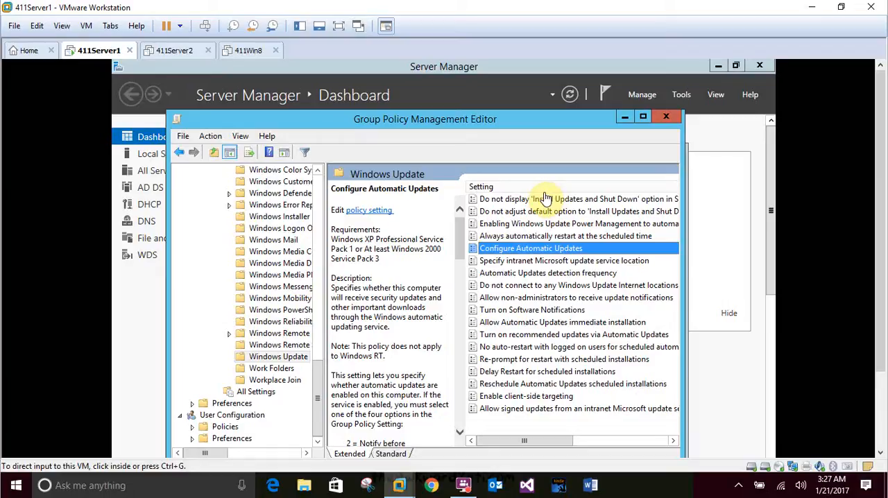
mouse_move(552, 201)
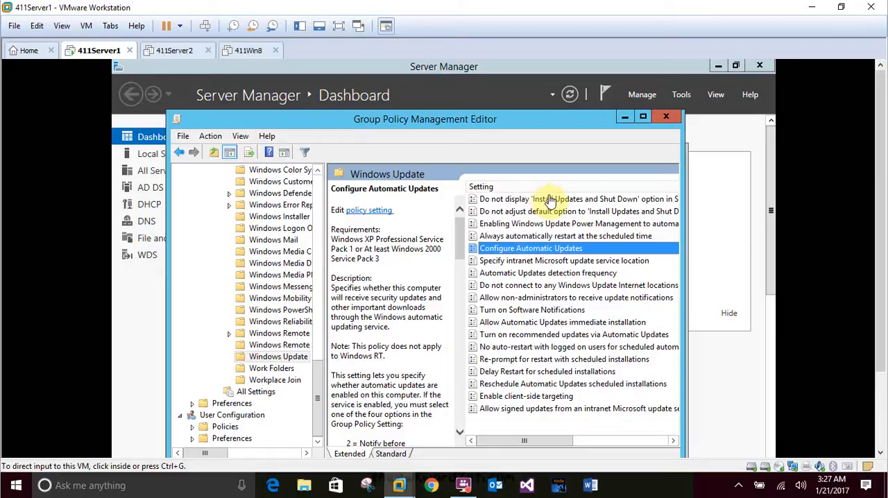
mouse_move(553, 206)
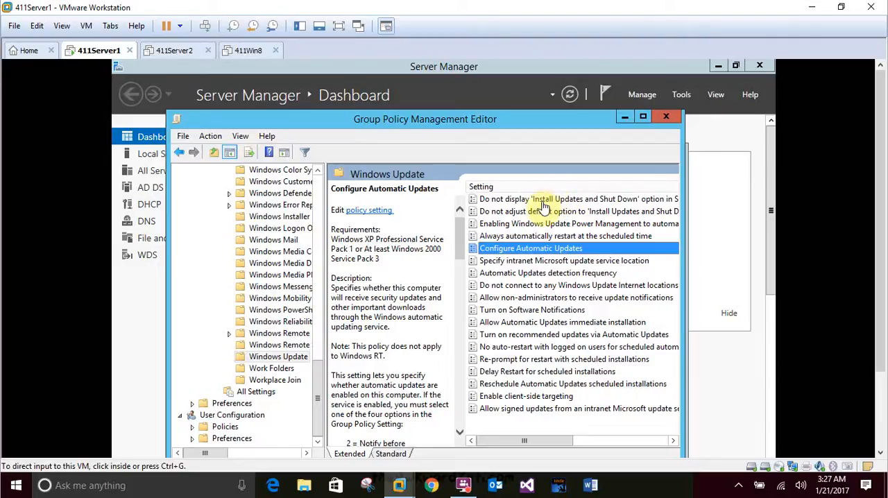
mouse_move(621, 215)
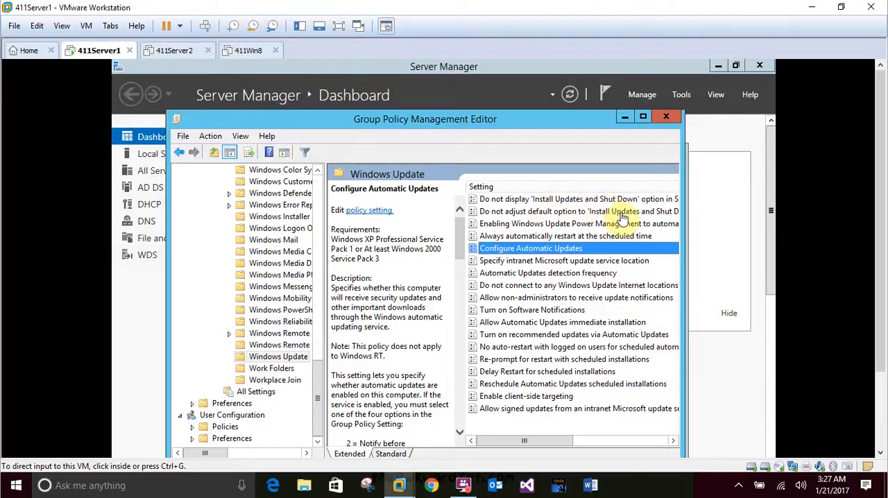
mouse_move(546, 267)
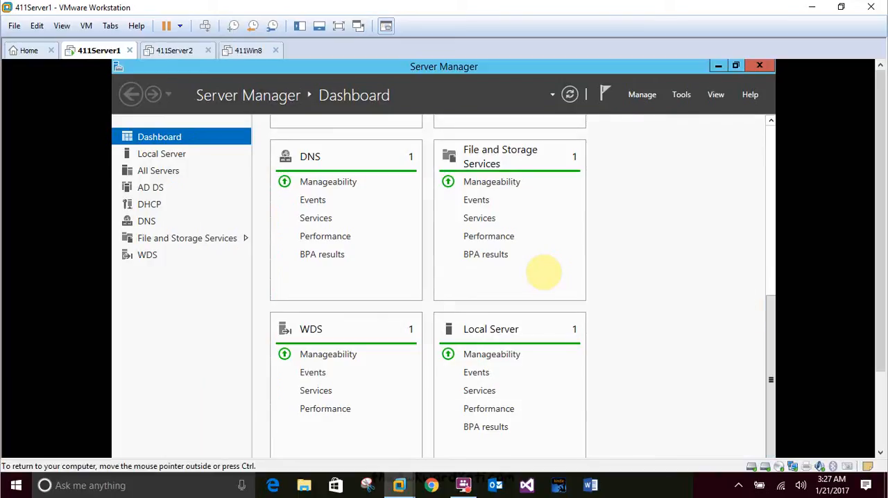
scroll(down, 3)
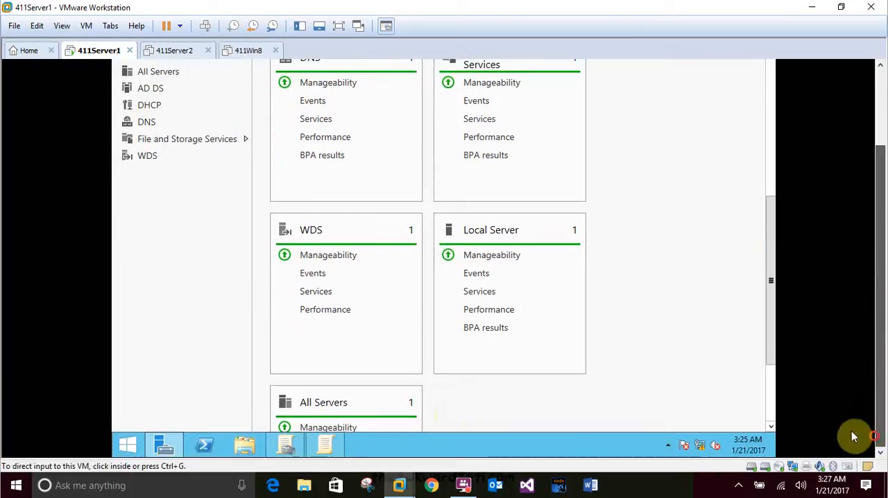
mouse_move(755, 105)
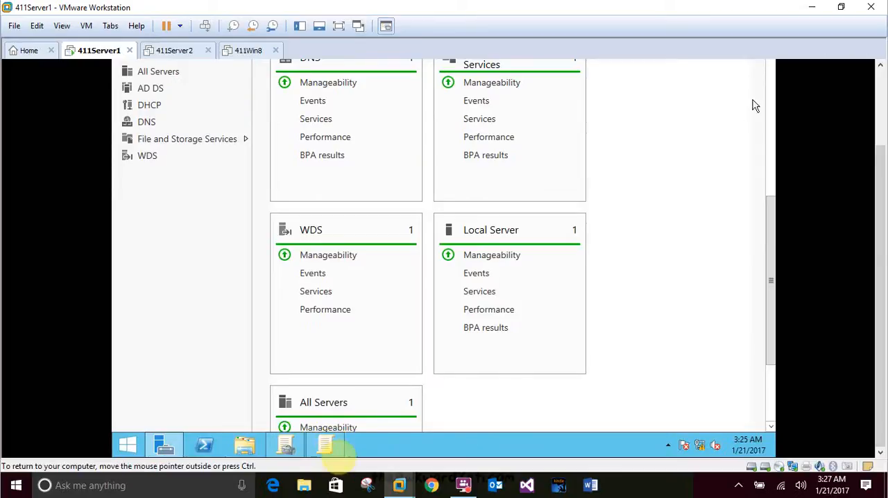
click(285, 445)
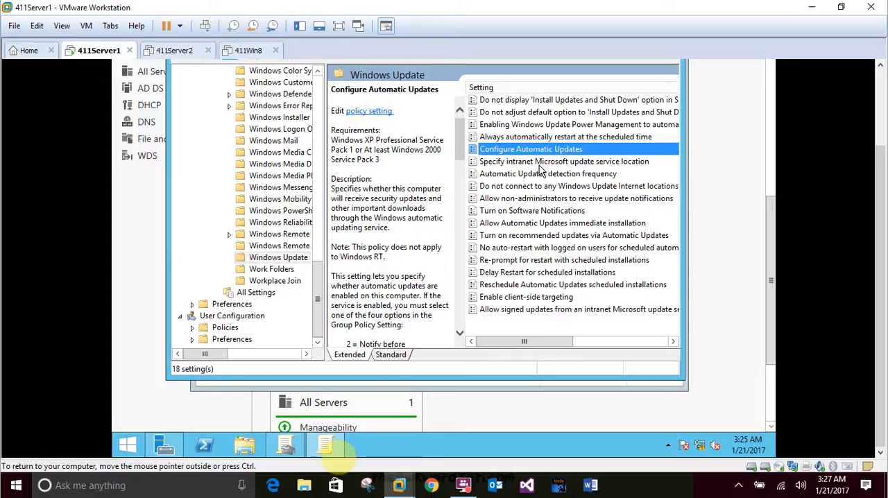
double_click(565, 161)
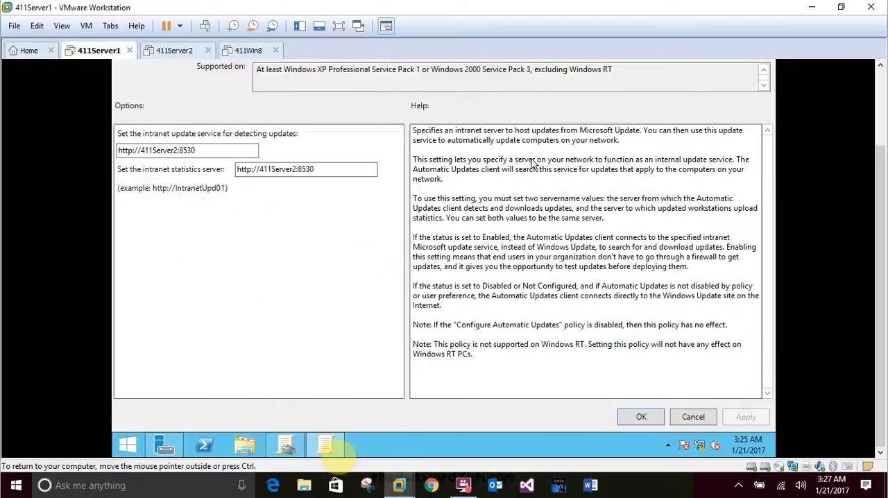
mouse_move(521, 150)
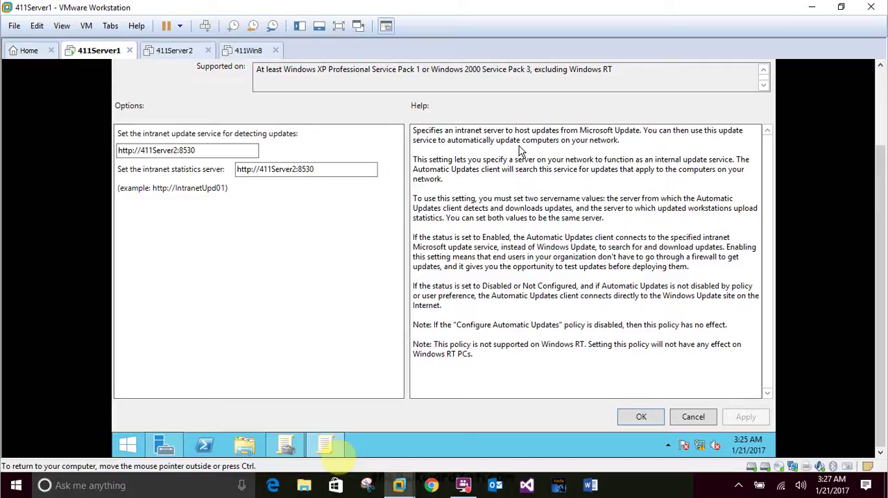
mouse_move(267, 132)
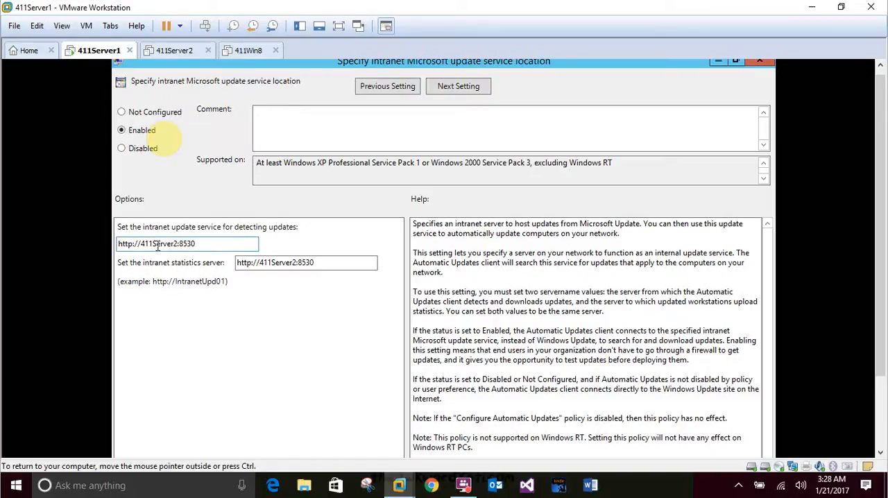
mouse_move(177, 243)
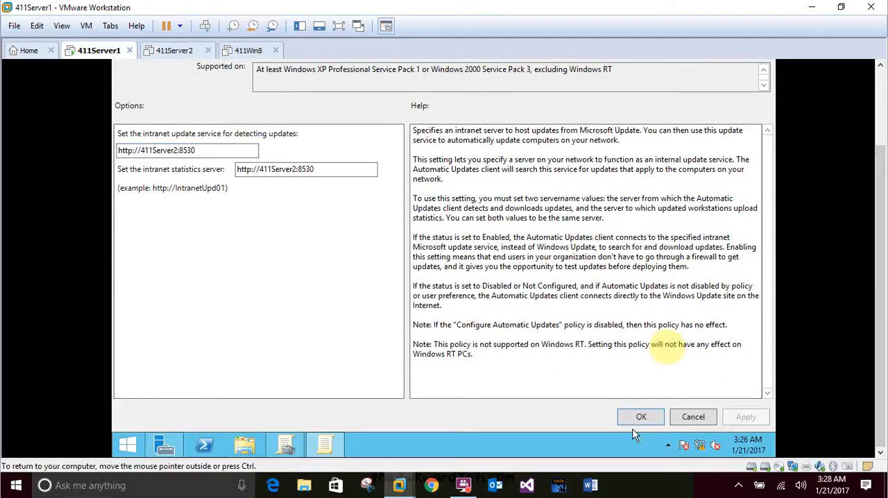
click(641, 417)
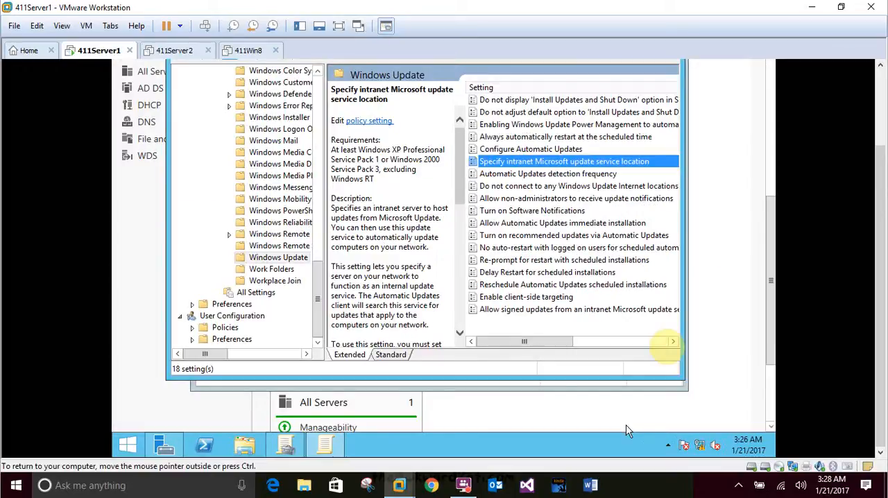
mouse_move(667, 436)
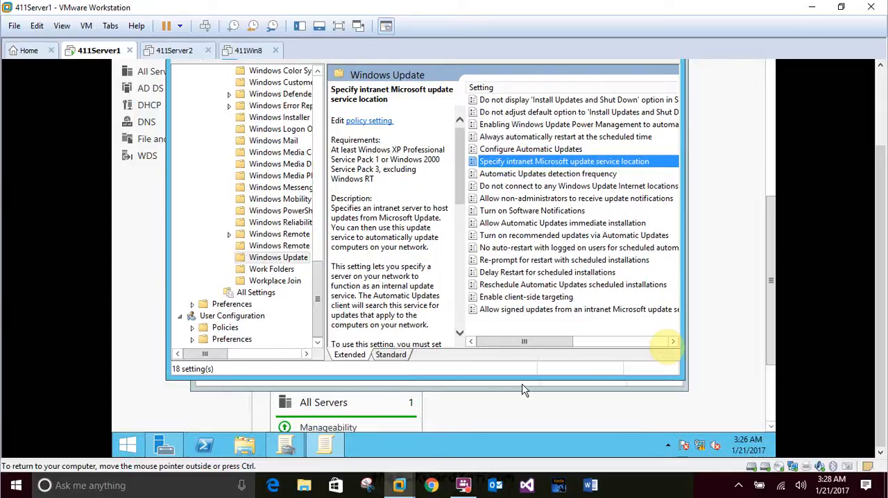
mouse_move(546, 262)
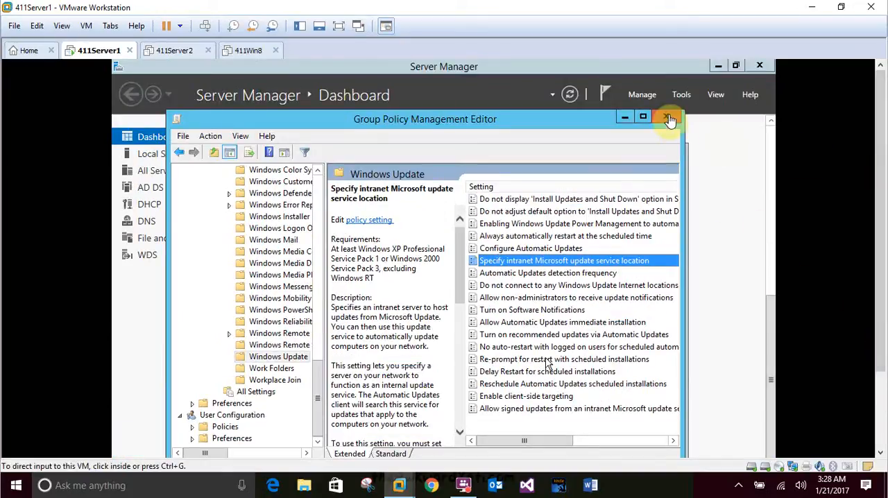
Step: Close Group Policy Management Editor, returning to Server Manager
click(668, 118)
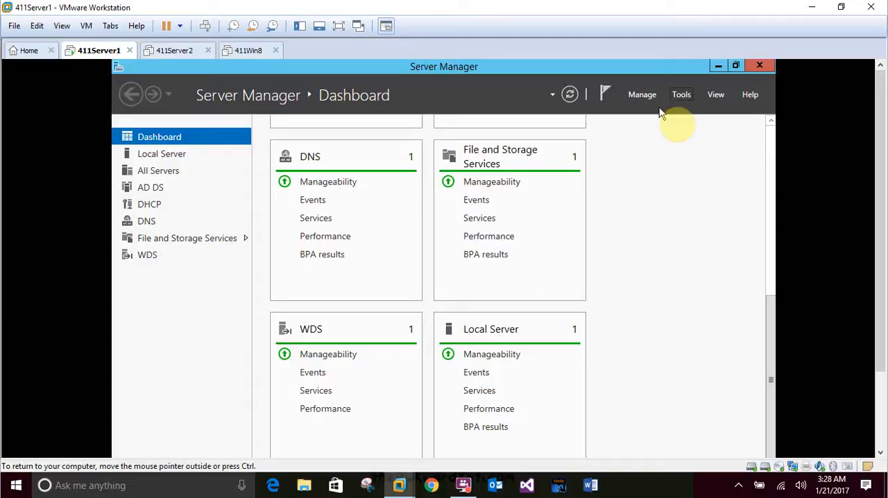
Step: Open Active Directory Users and Computers on 411Dom1.local and view the Desktops OU holding 411Win8
click(681, 94)
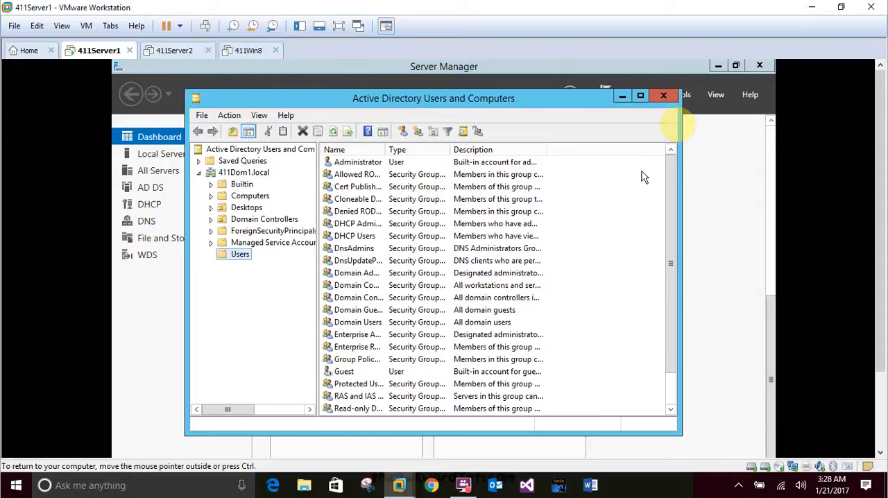
mouse_move(634, 201)
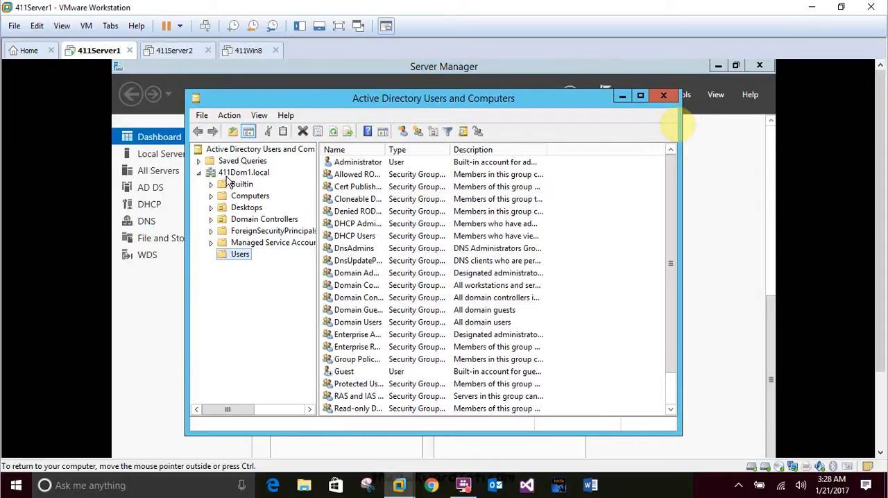
click(244, 172)
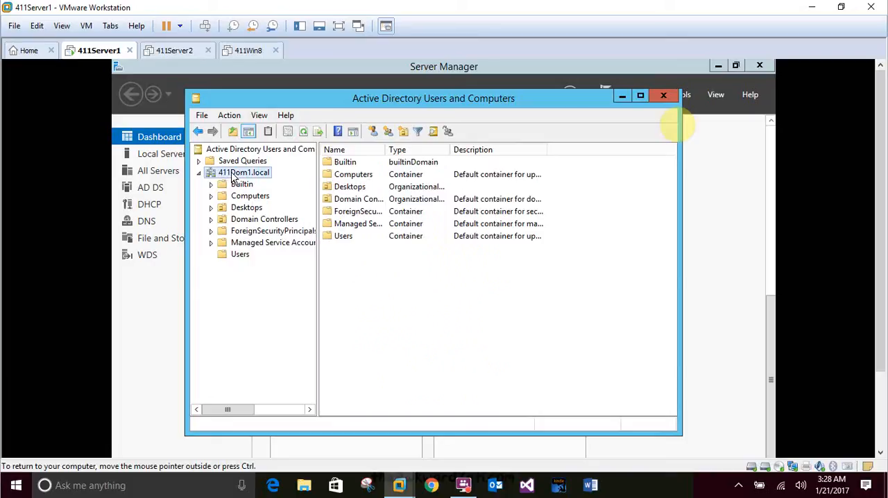
right_click(243, 172)
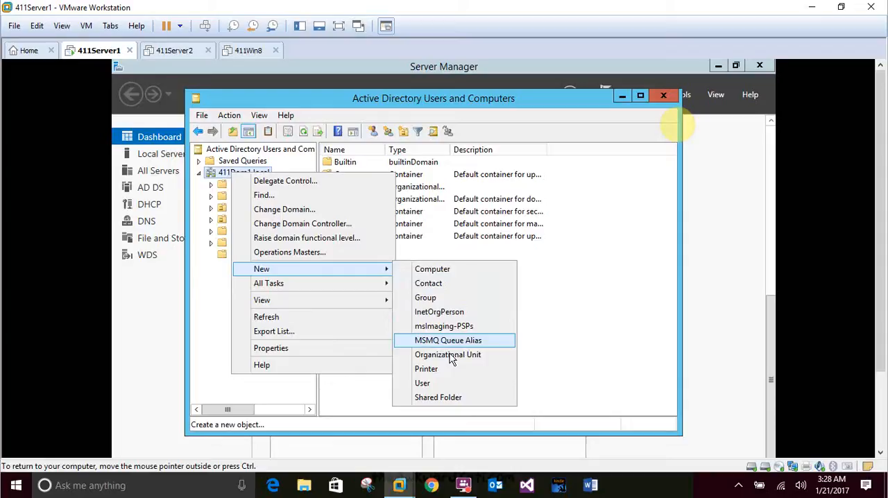
mouse_move(447, 355)
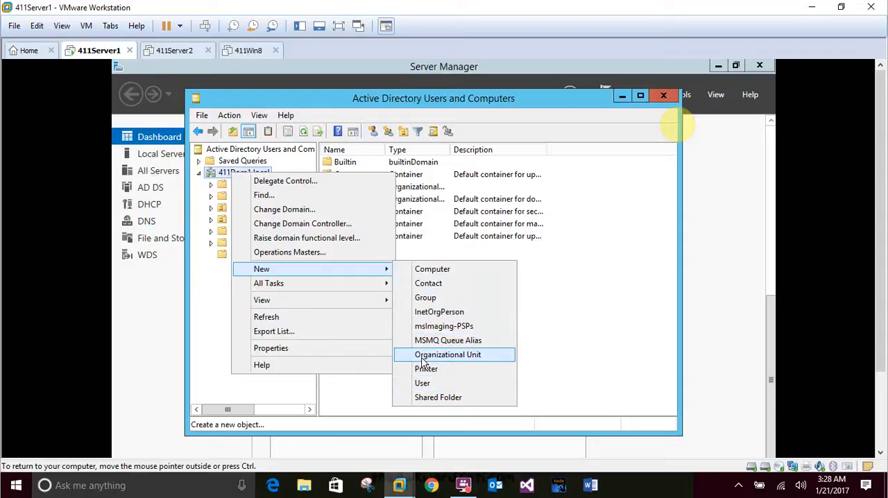
mouse_move(473, 361)
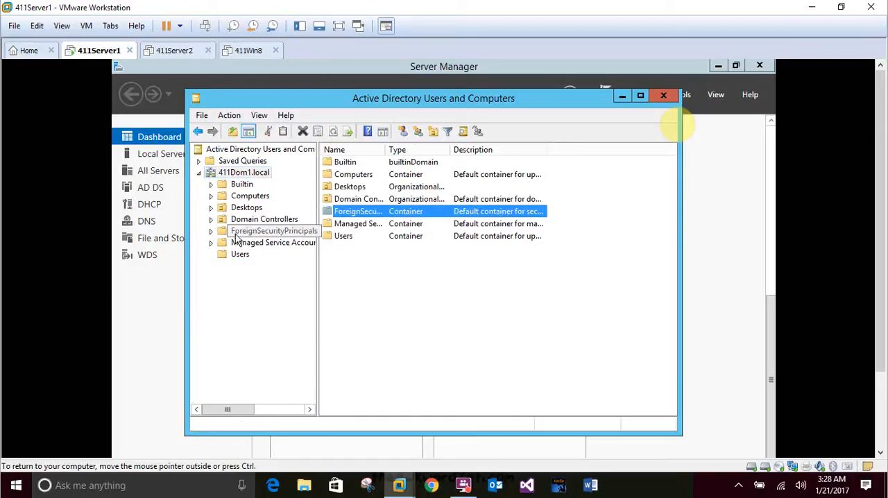
click(246, 206)
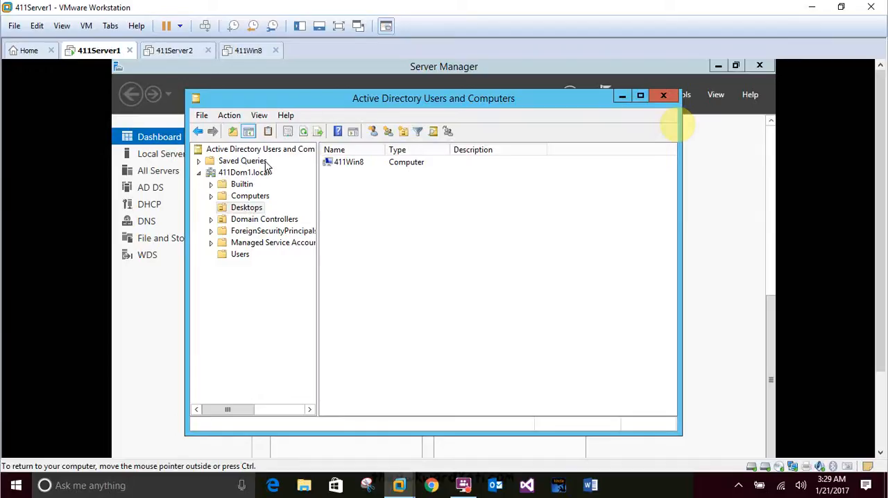
Step: Move the 411Win8 computer from Desktops into the Computers container, leaving Desktops empty
right_click(243, 172)
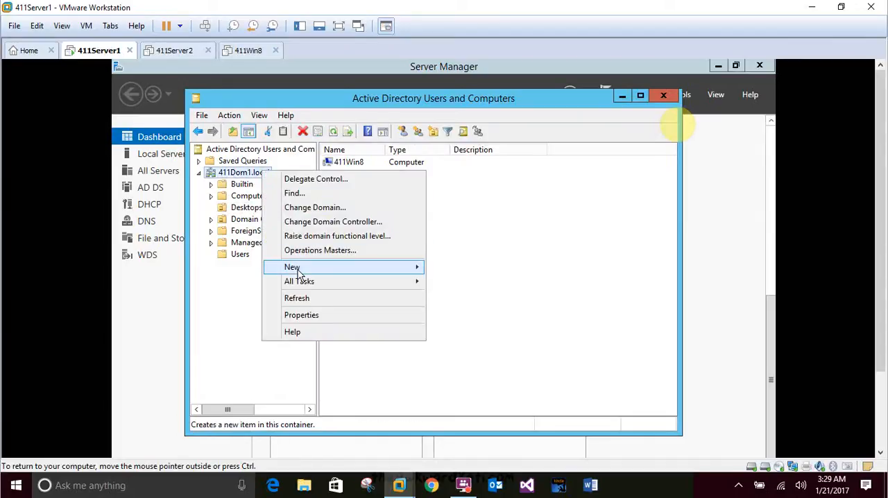
click(292, 267)
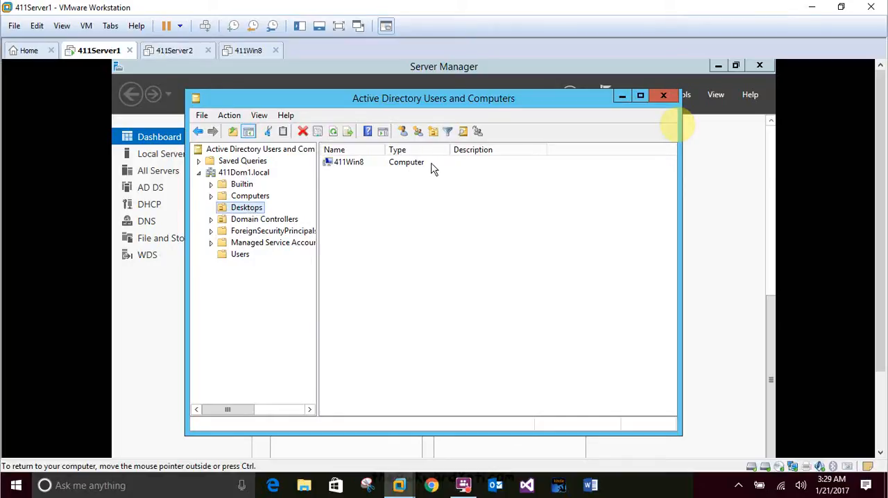
right_click(349, 161)
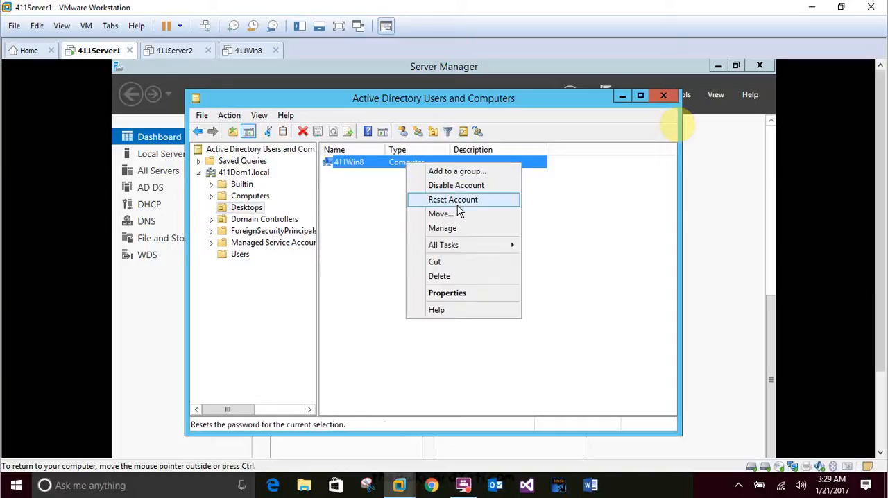
click(441, 213)
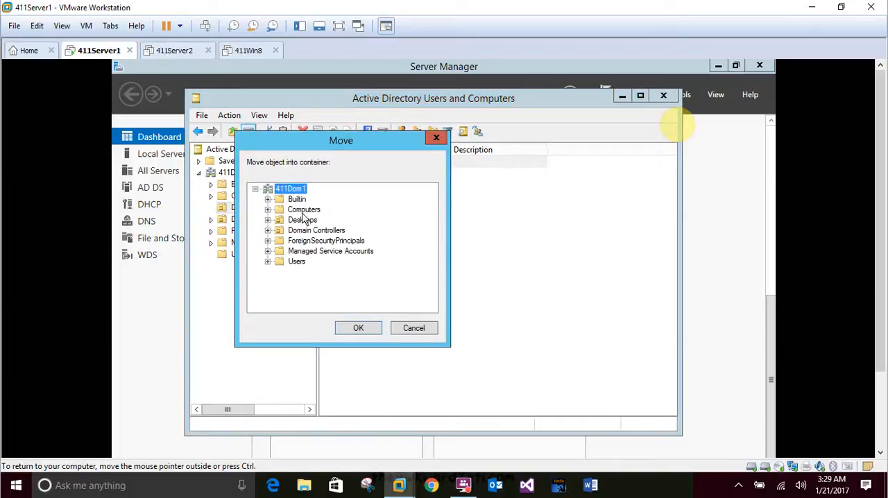
click(358, 327)
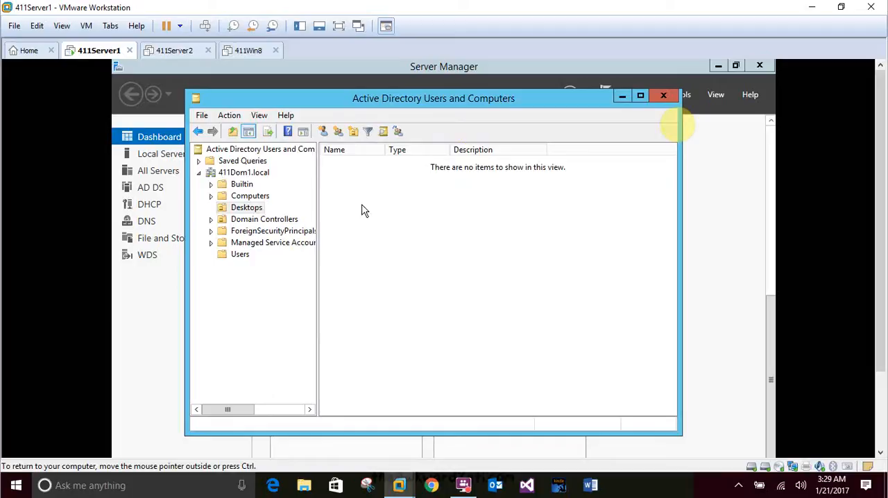
mouse_move(252, 220)
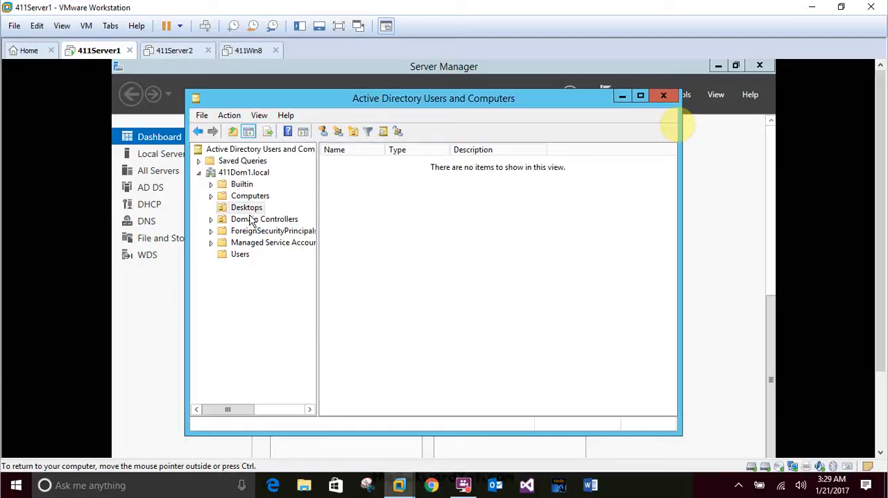
click(246, 206)
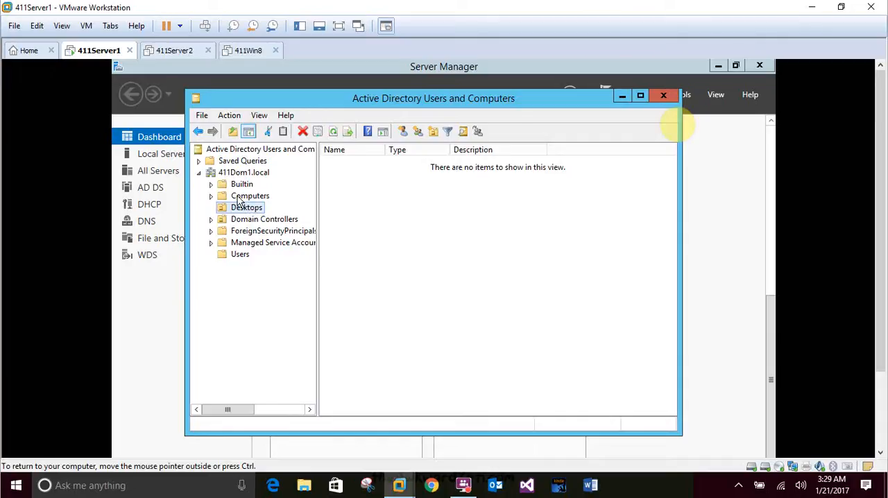
Step: Move 411Win8 from Computers back into the Desktops OU and confirm it is listed there
click(250, 196)
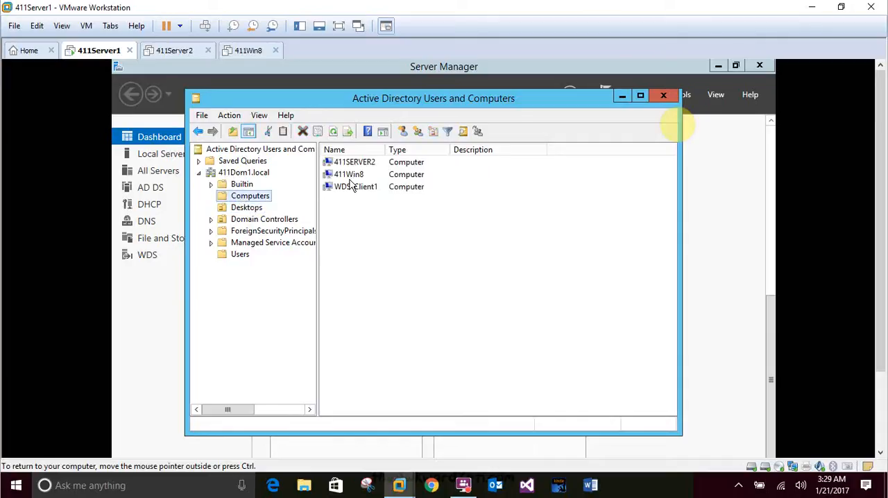
click(349, 174)
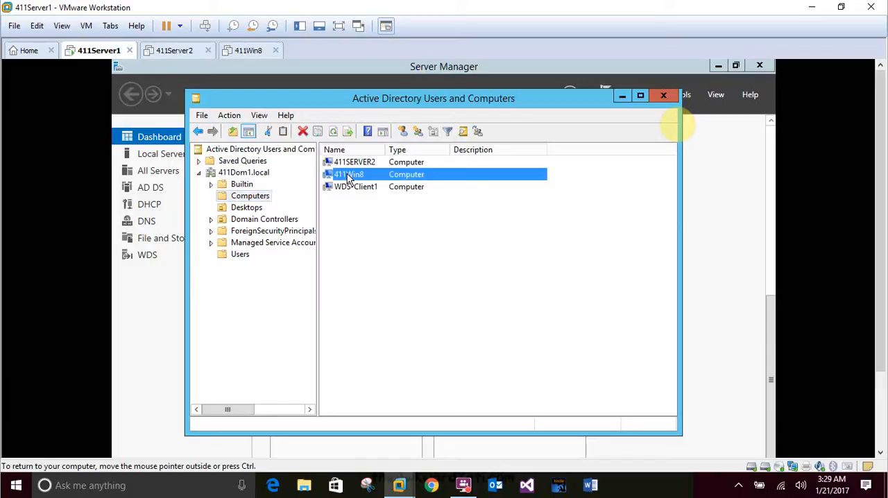
right_click(350, 174)
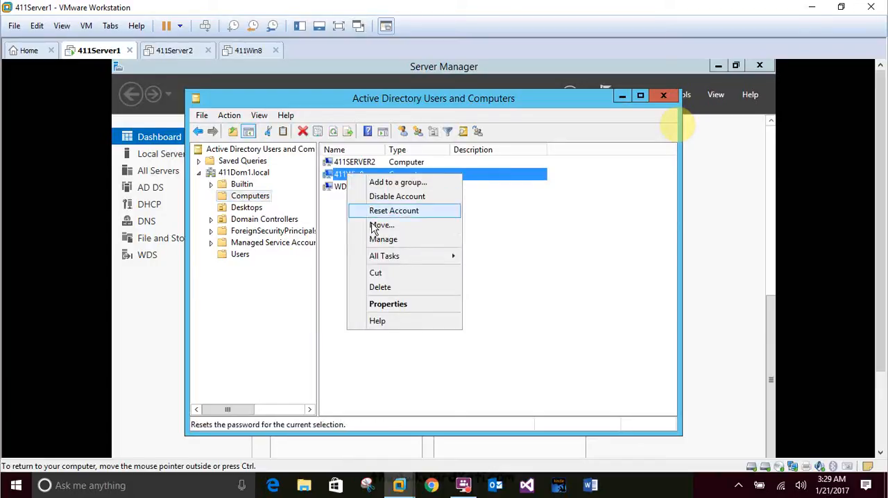
click(382, 224)
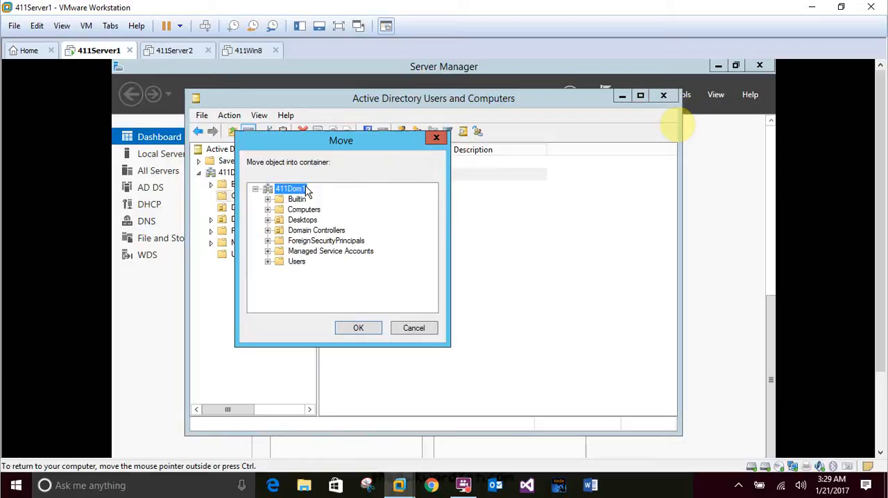
click(302, 220)
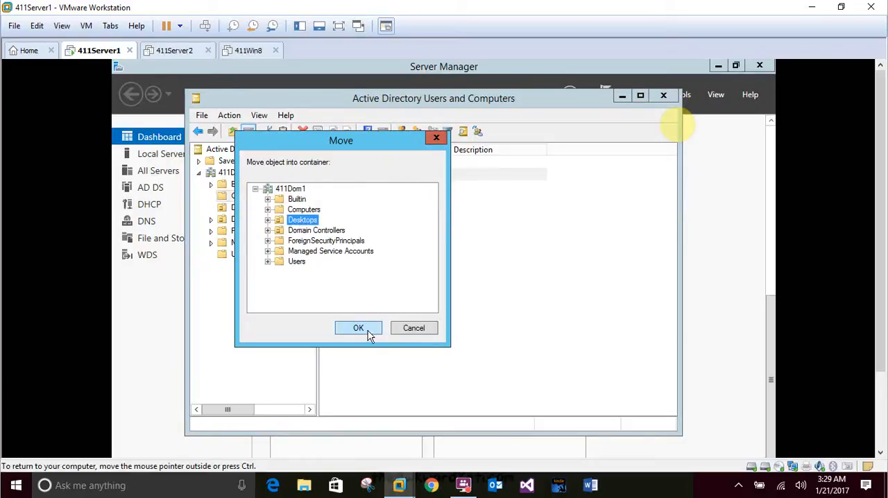
click(358, 328)
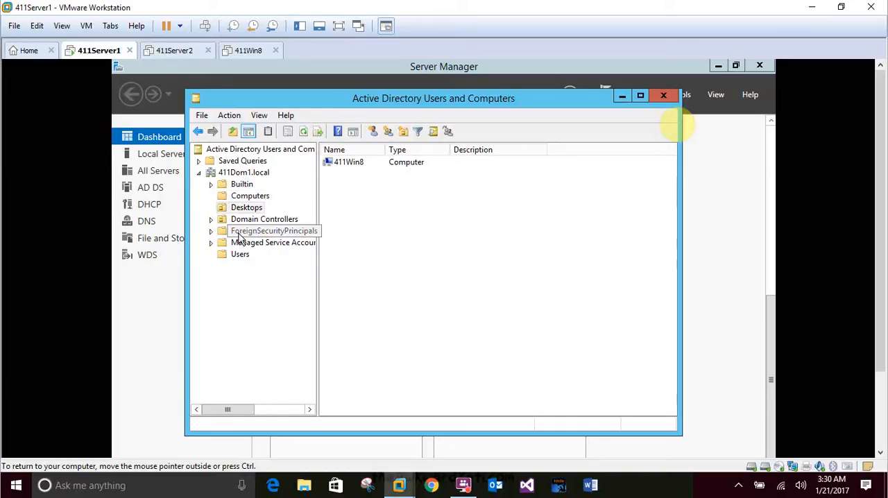
mouse_move(266, 236)
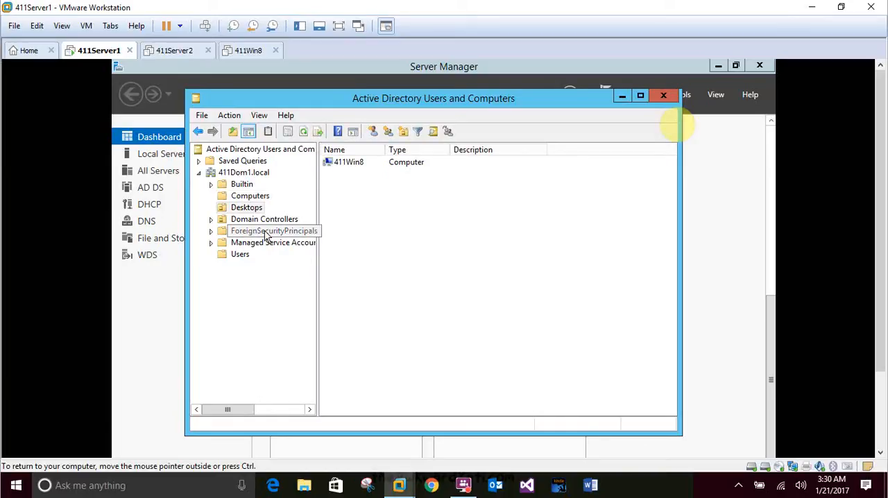
mouse_move(264, 233)
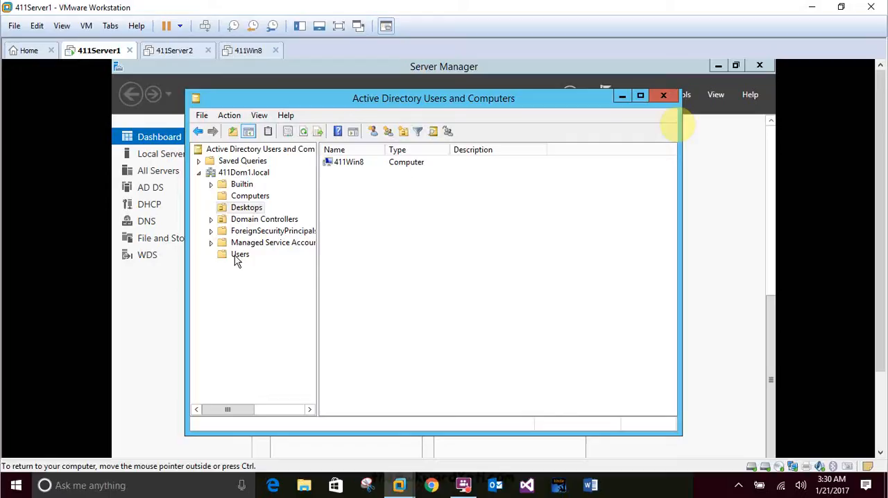
right_click(343, 161)
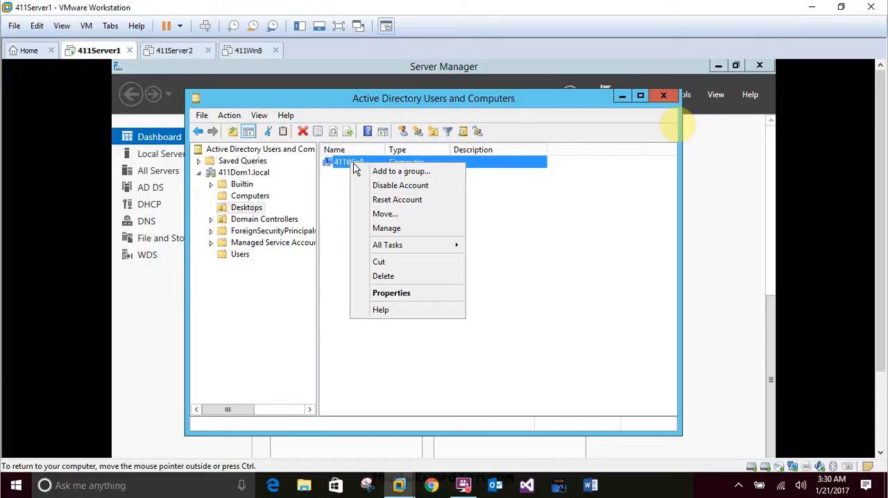
mouse_move(375, 161)
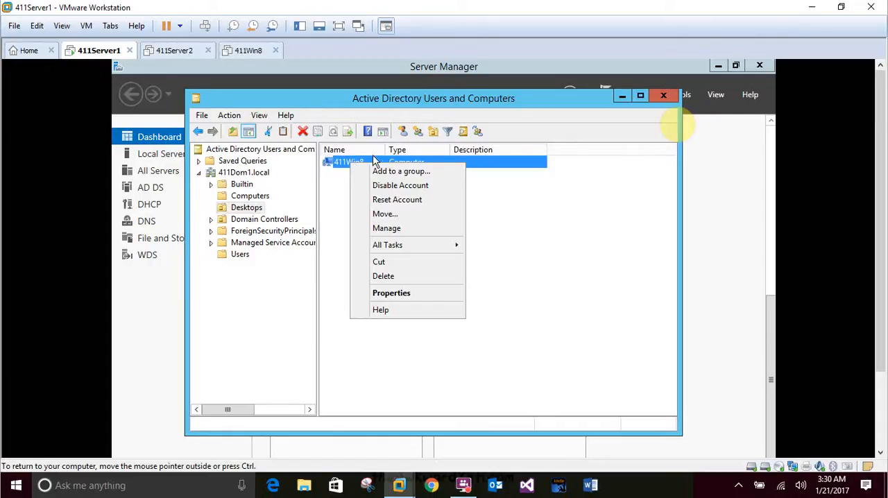
click(243, 275)
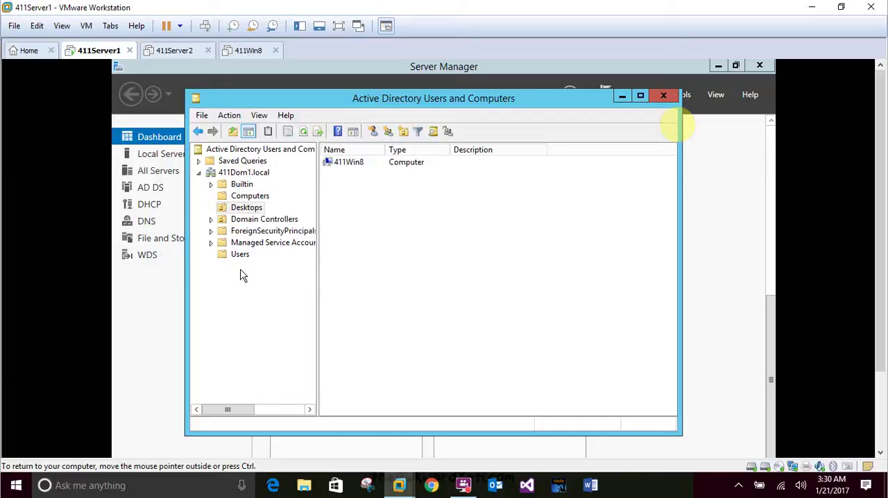
Step: Start a new user account in the Users container via New > User
right_click(240, 254)
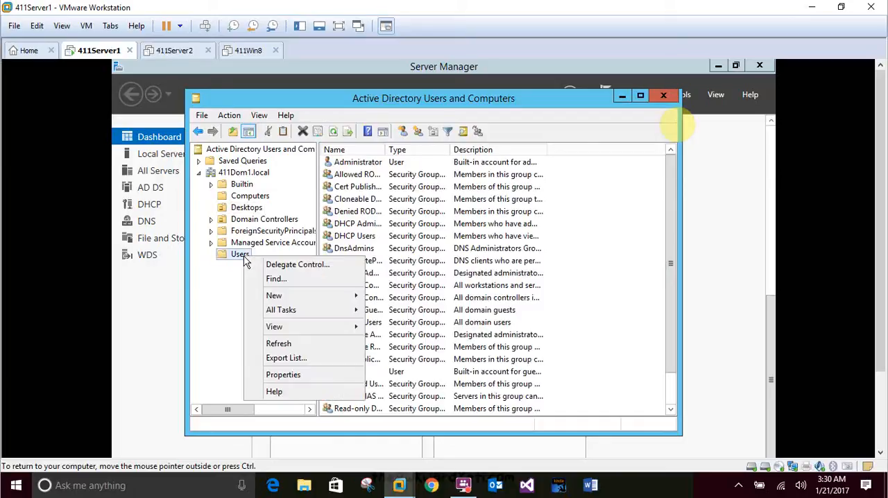
mouse_move(283, 375)
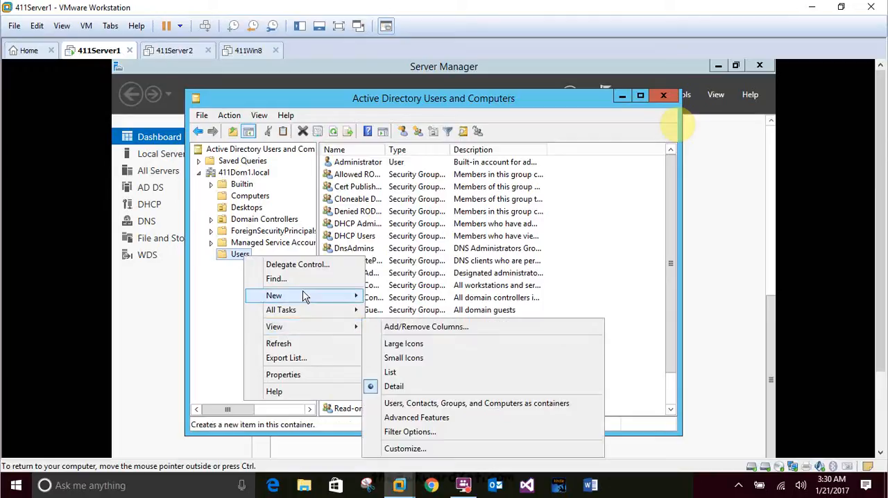
click(273, 296)
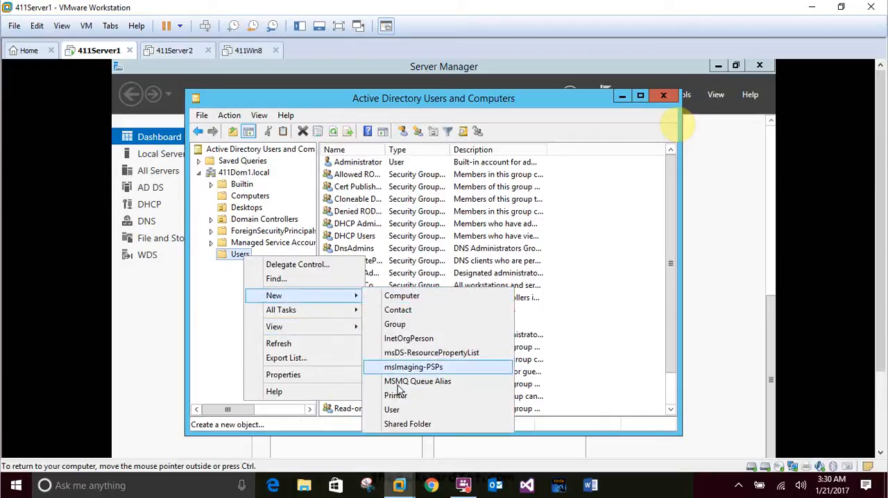
click(392, 410)
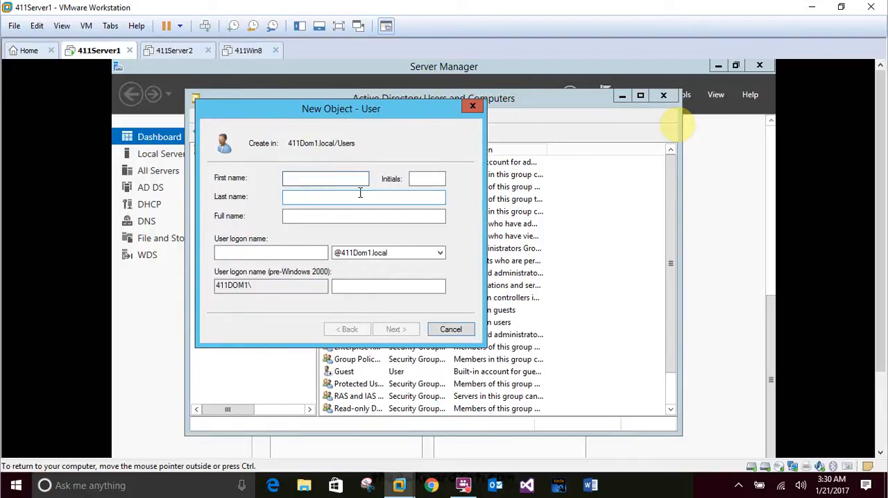
click(325, 178)
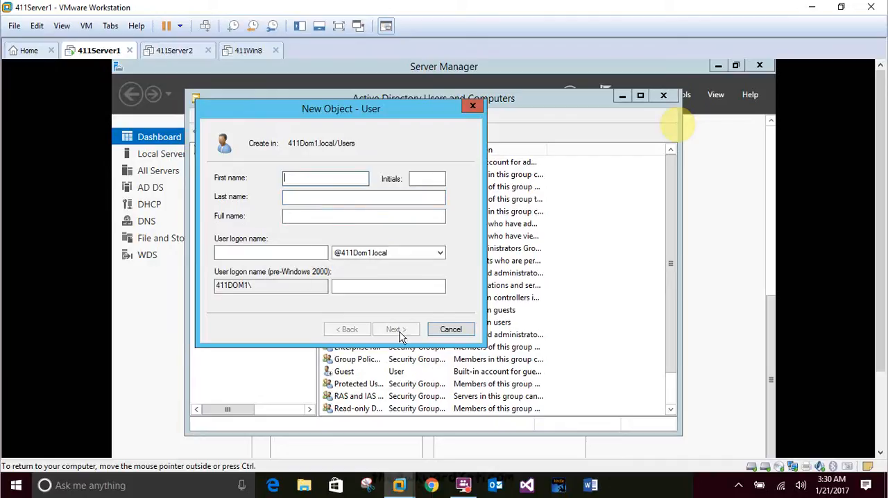
click(364, 197)
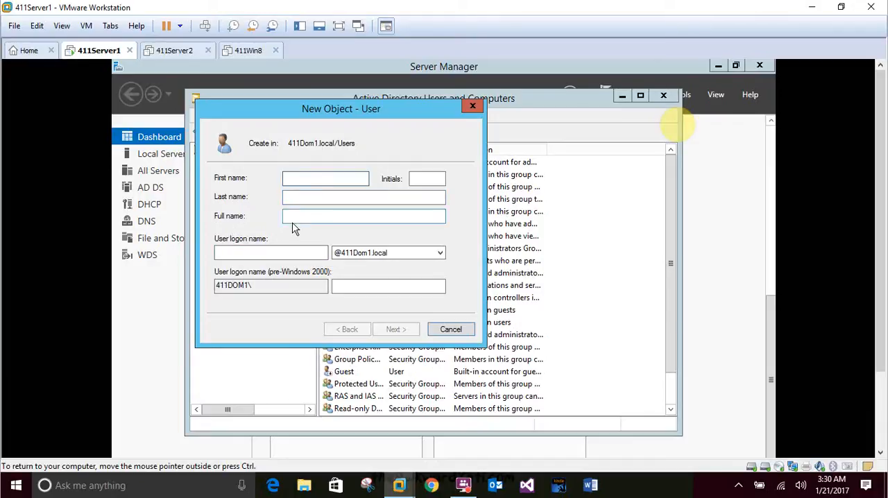
Step: Enter first name 'Windows', last name '8User' and logon name 'WinUser8', then continue
click(325, 178)
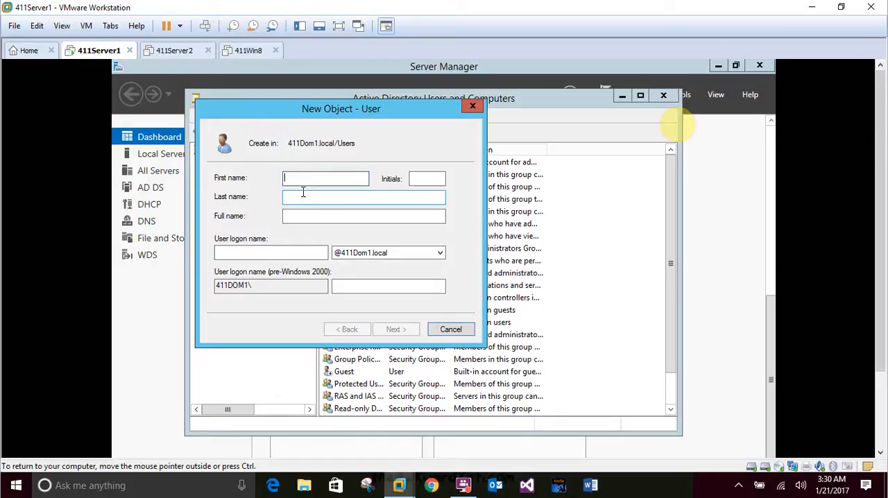
text(W)
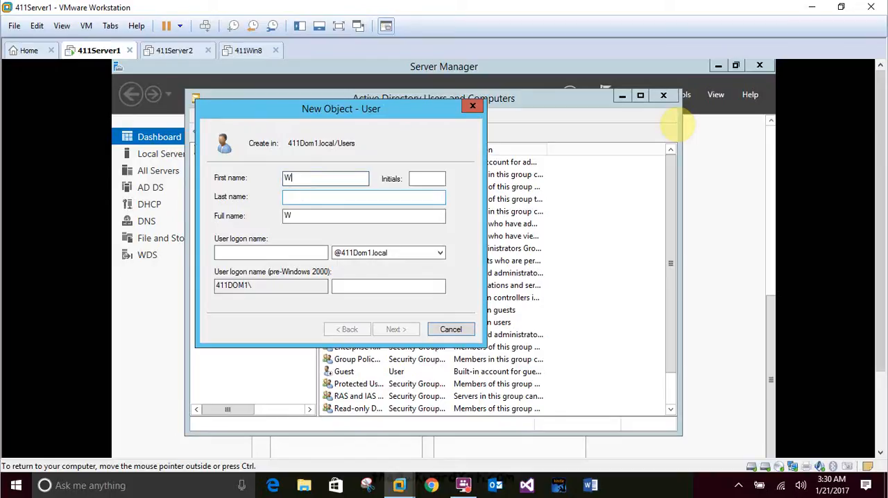
text(in)
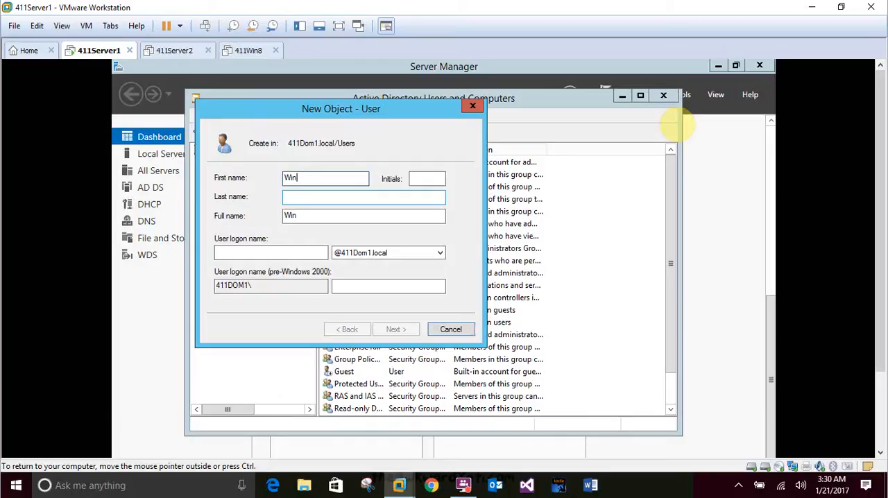
text(d)
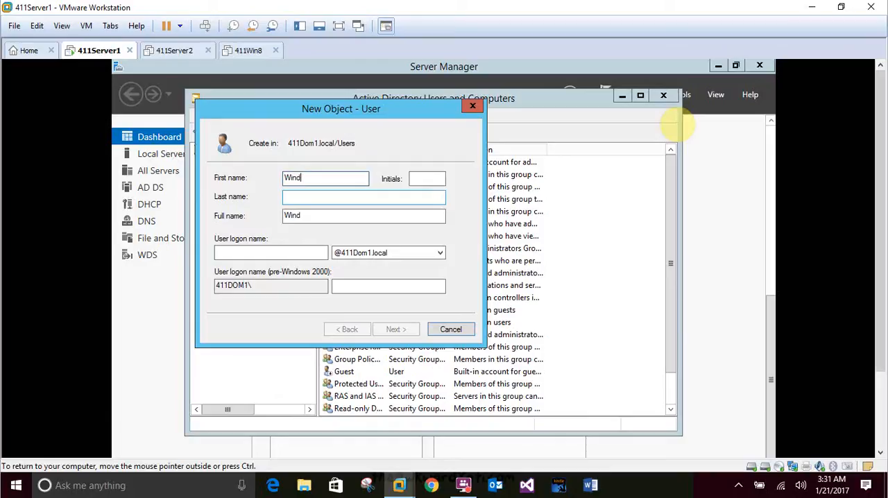
text(ows)
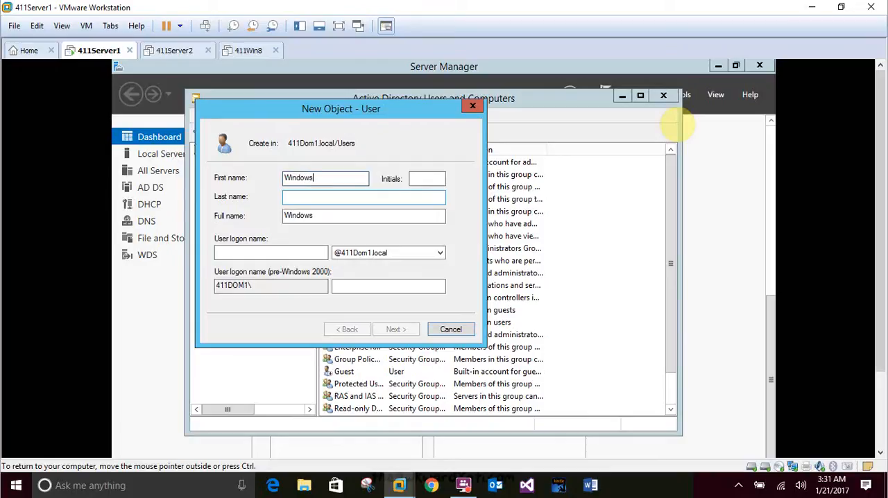
click(363, 197)
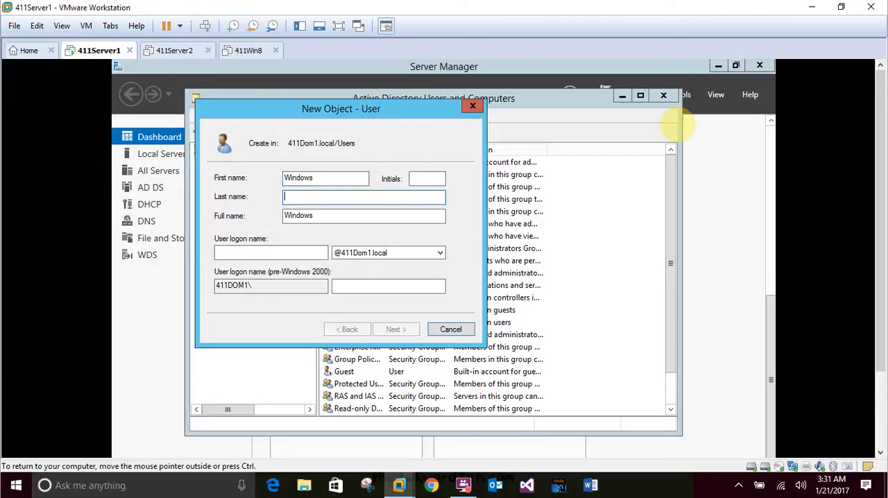
text(8U)
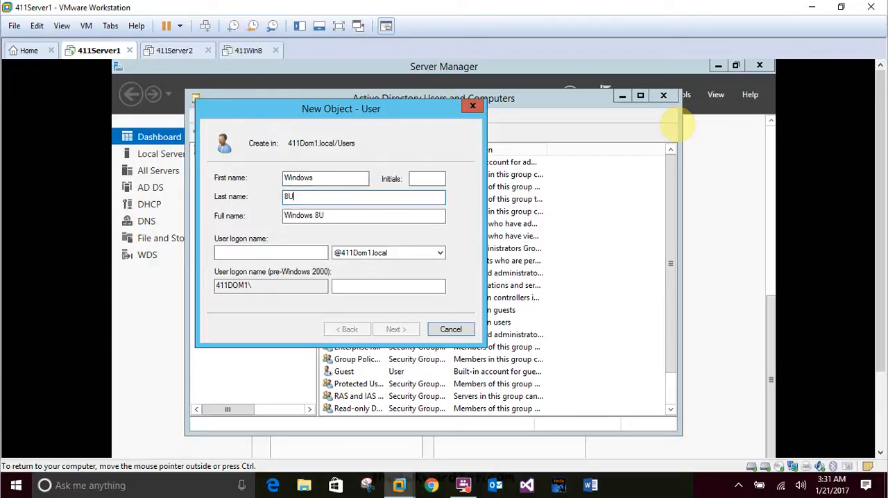
text(ser)
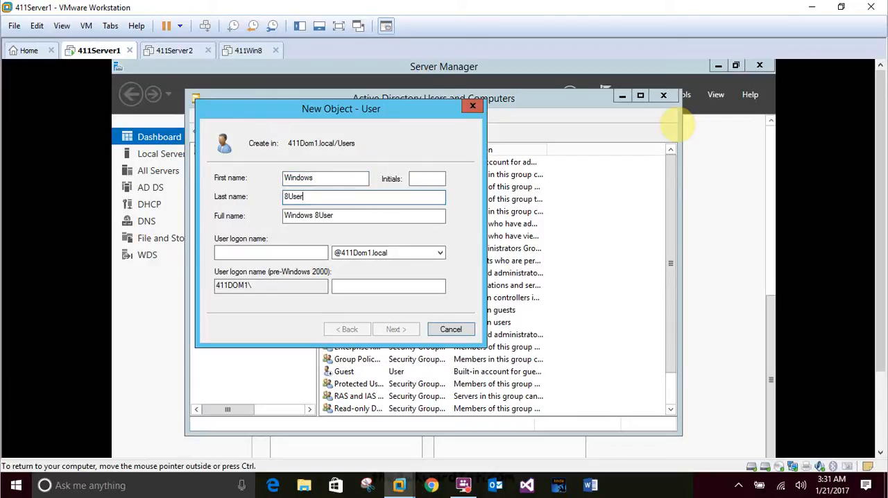
click(270, 253)
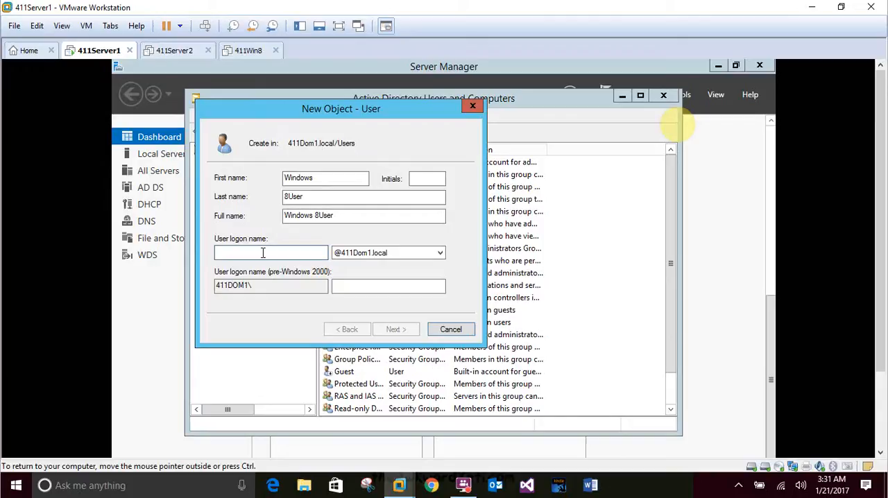
text(Win)
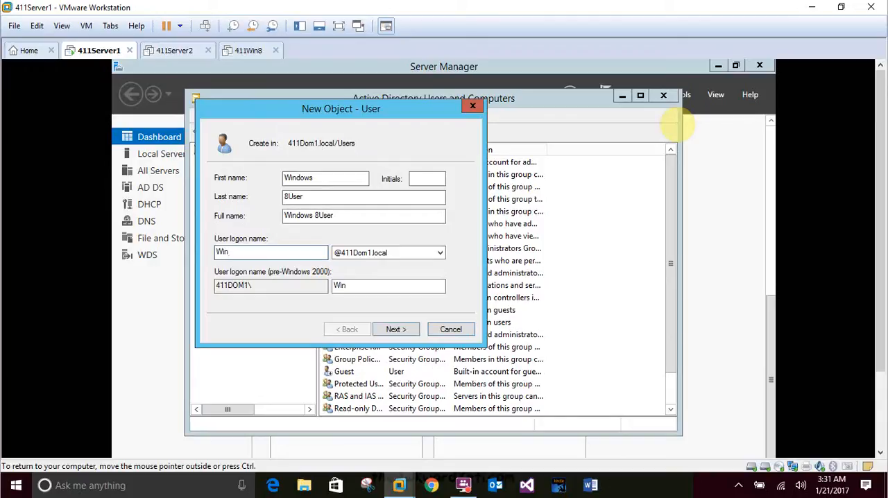
text(U)
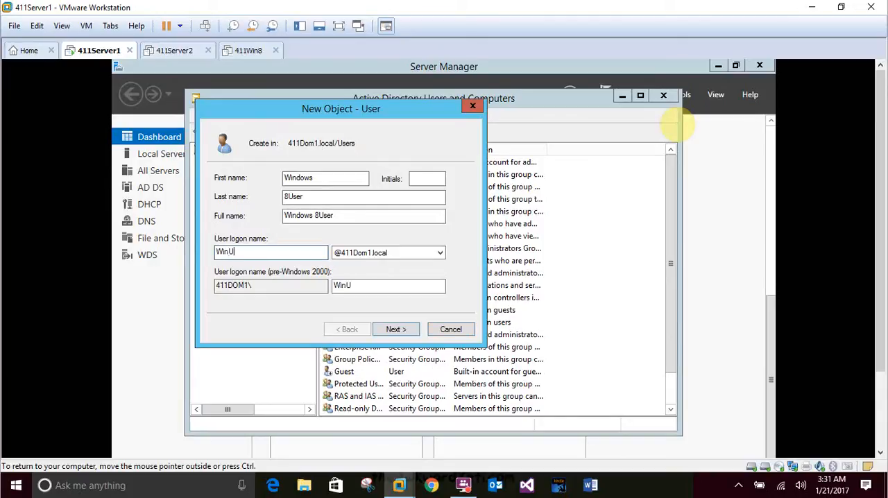
text(ser8)
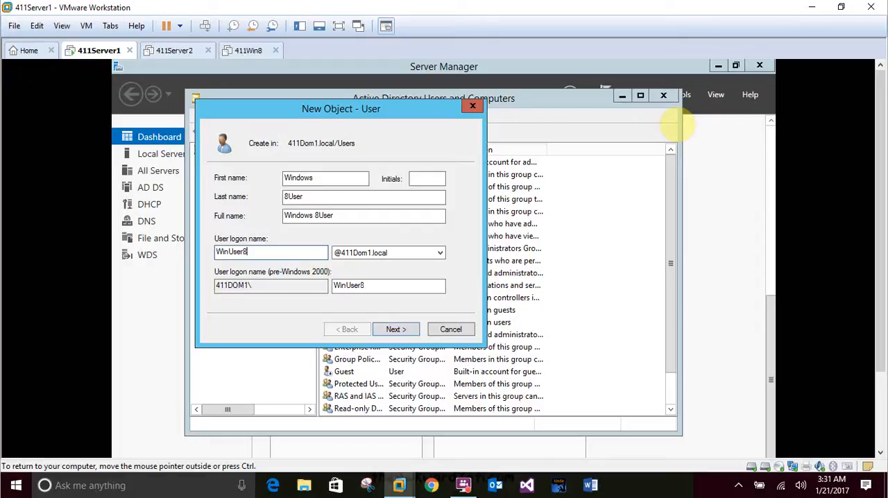
mouse_move(411, 325)
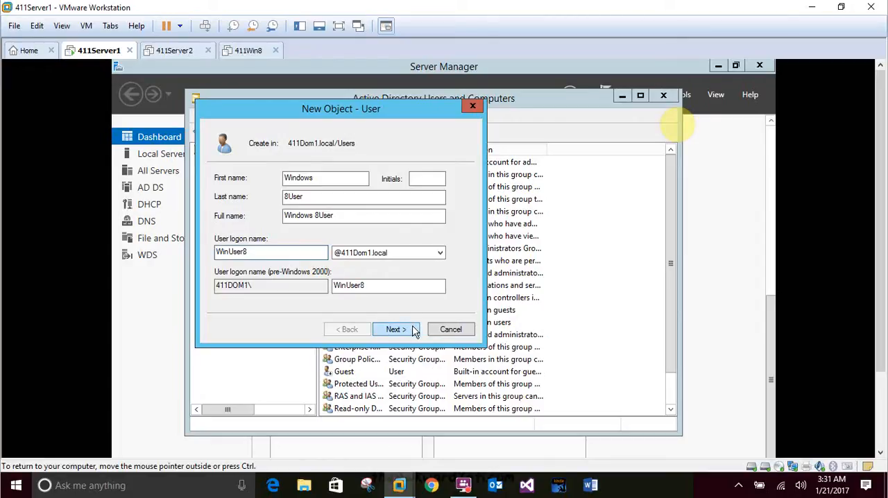
click(394, 329)
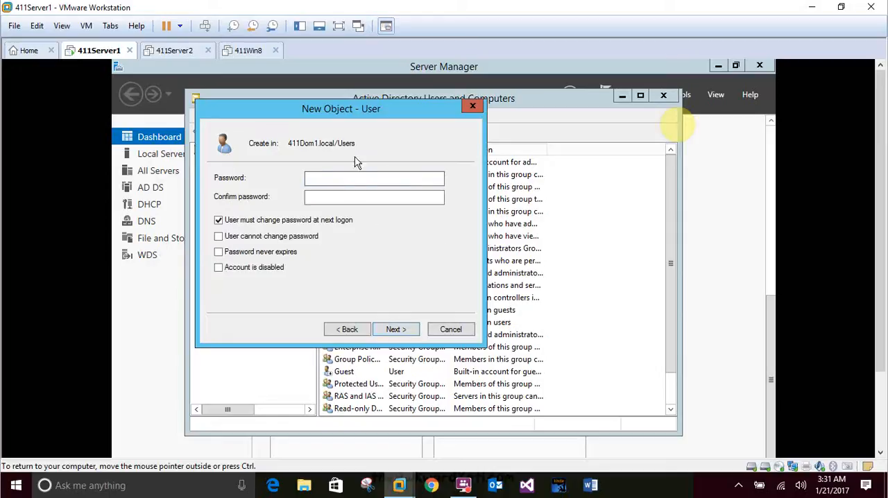
Step: Clear 'User must change password at next logon', check 'Password never expires', and close the wizard
click(374, 178)
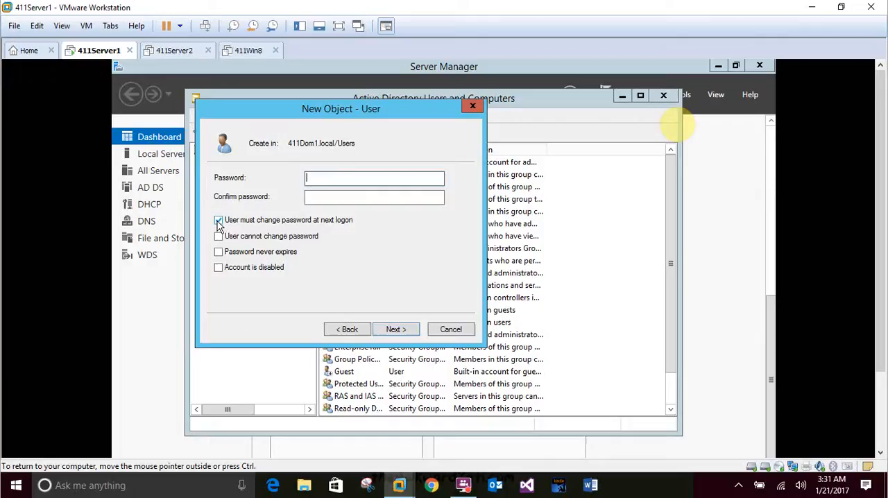
click(218, 236)
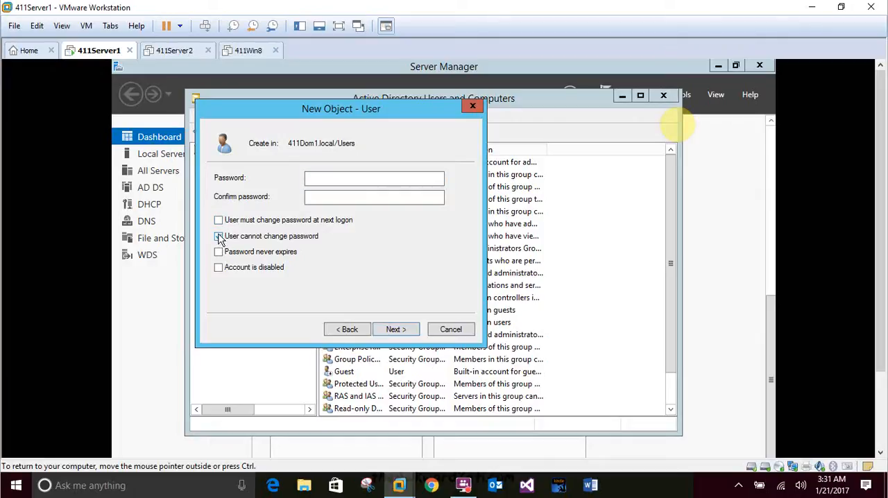
click(218, 236)
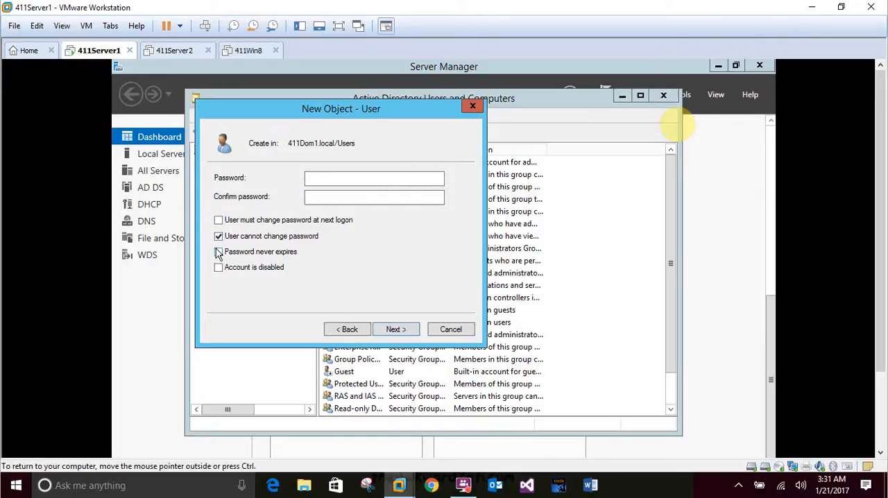
click(218, 252)
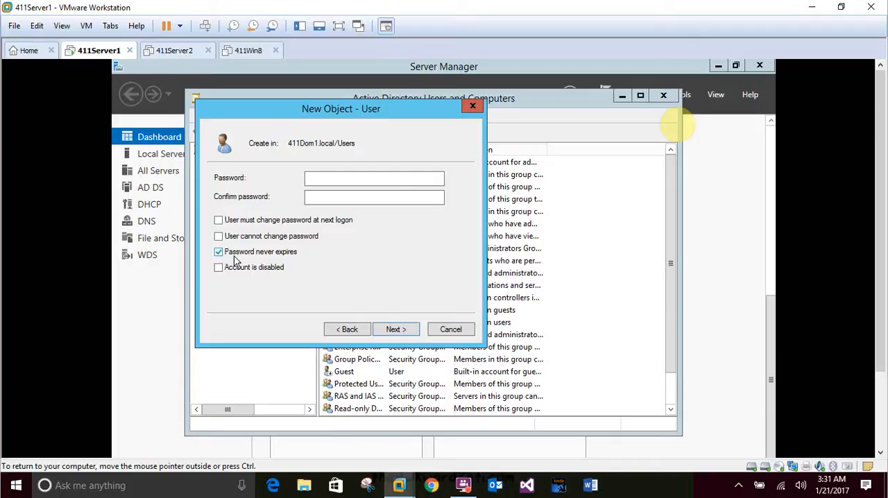
mouse_move(371, 279)
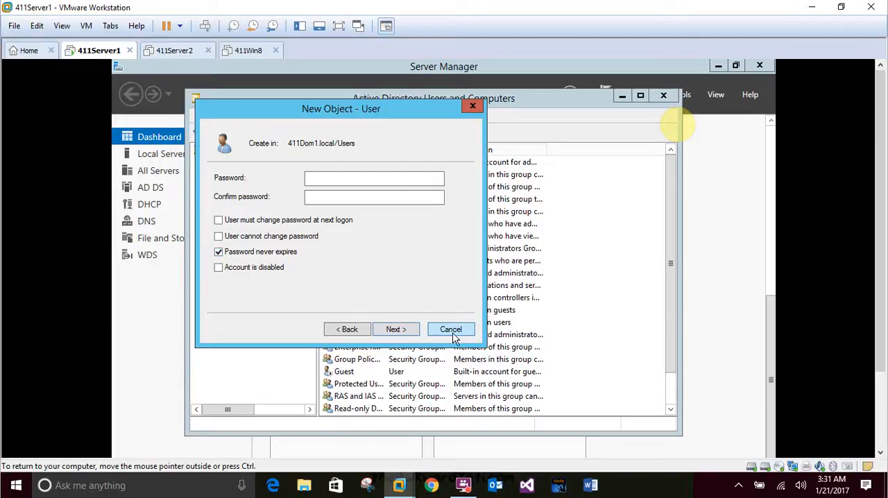
click(451, 329)
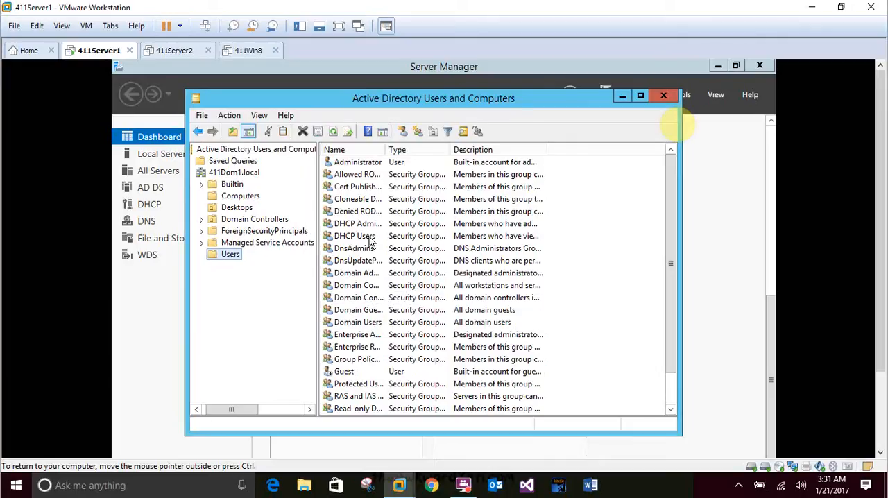
mouse_move(490, 236)
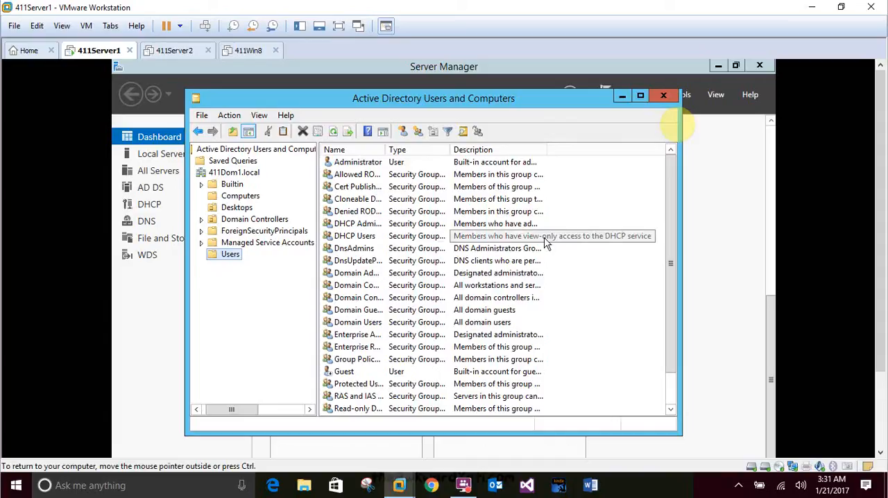
Step: Select the new Windows 8 user in Users, then close Active Directory Users and Computers
scroll(down, 3)
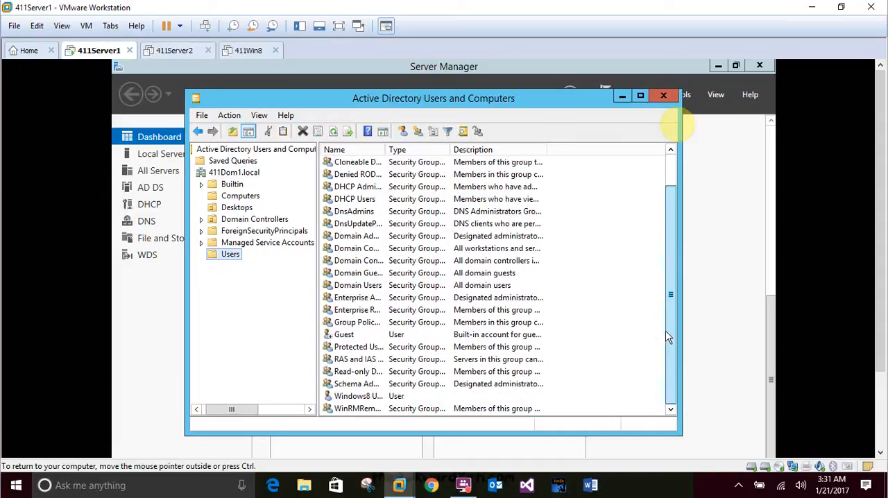
click(358, 396)
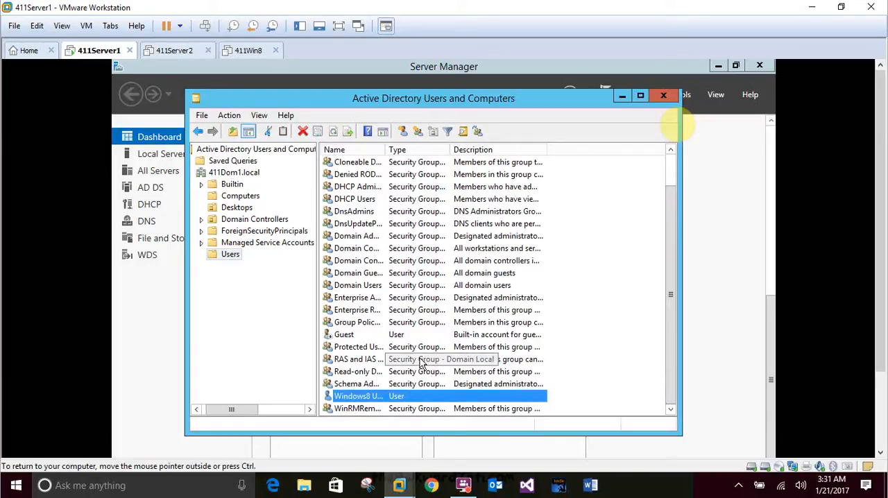
mouse_move(397, 347)
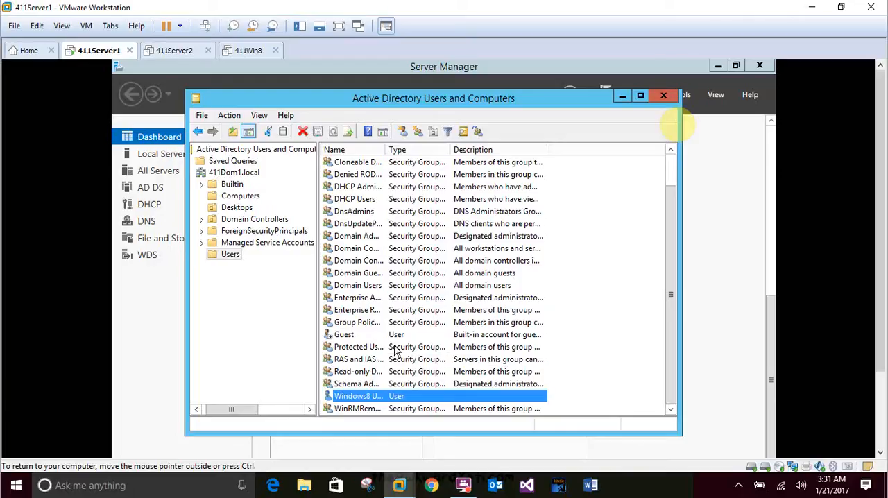
mouse_move(380, 338)
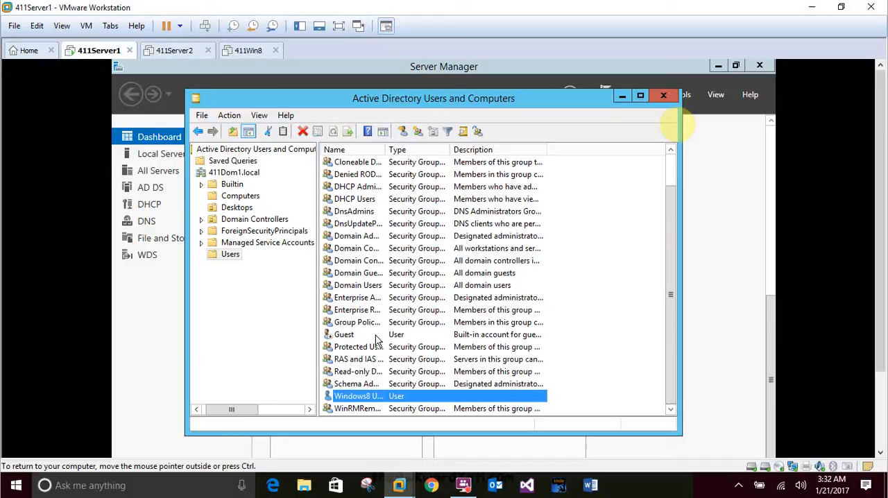
mouse_move(372, 339)
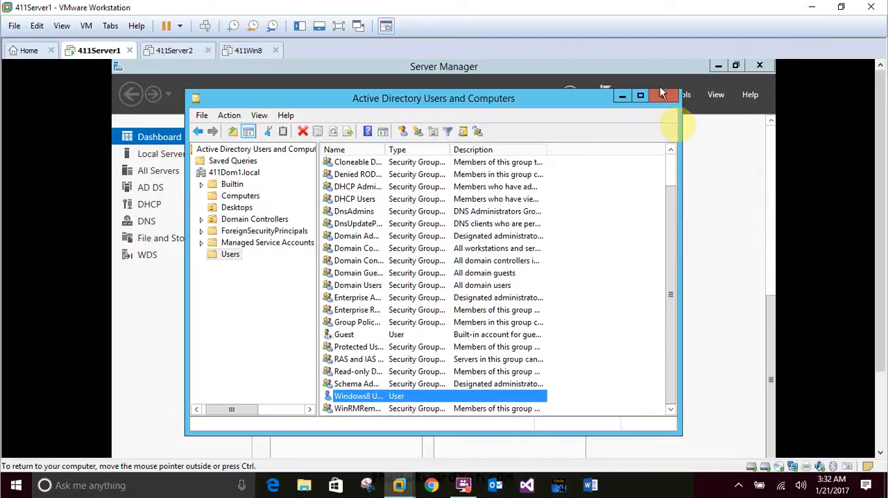
click(660, 95)
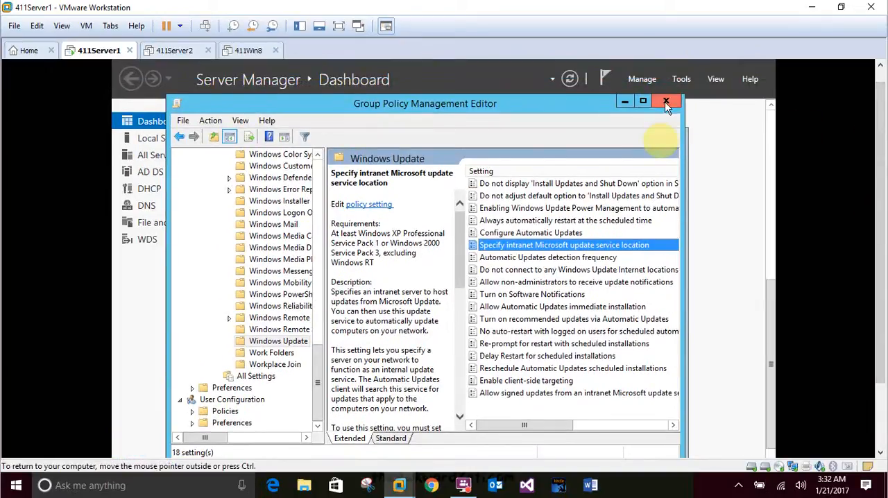
Step: Link the existing WSUS-Desktops GPO to the Desktops OU and dismiss the already-linked notice
click(667, 102)
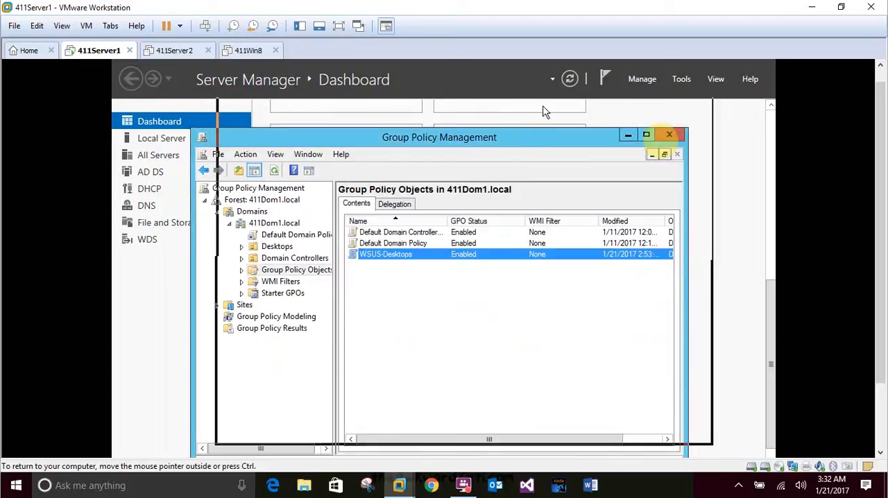
drag(439, 137, 467, 88)
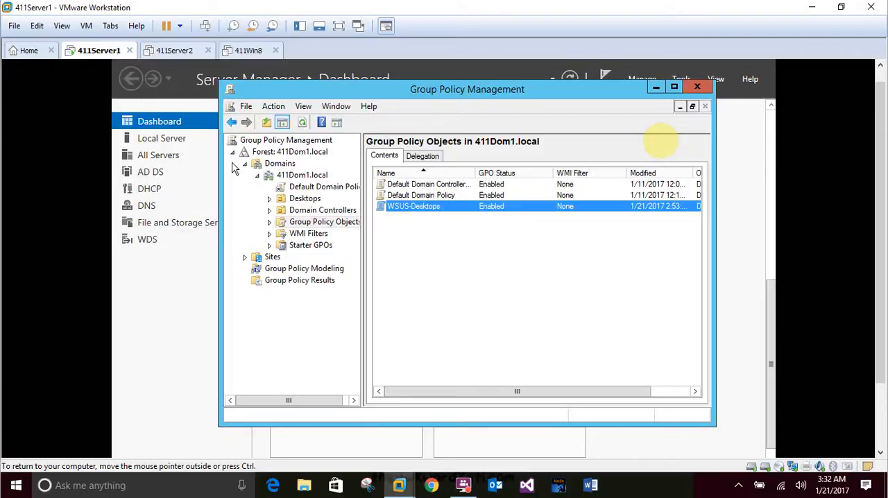
click(305, 198)
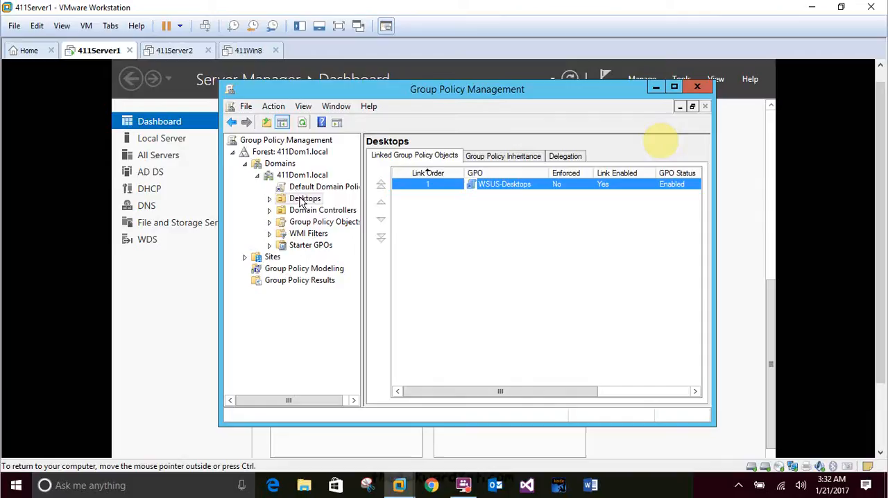
right_click(305, 198)
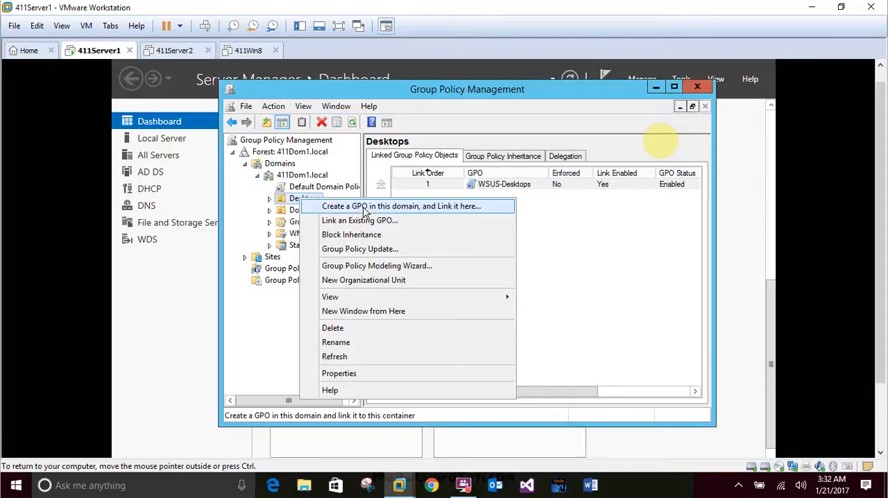
click(360, 220)
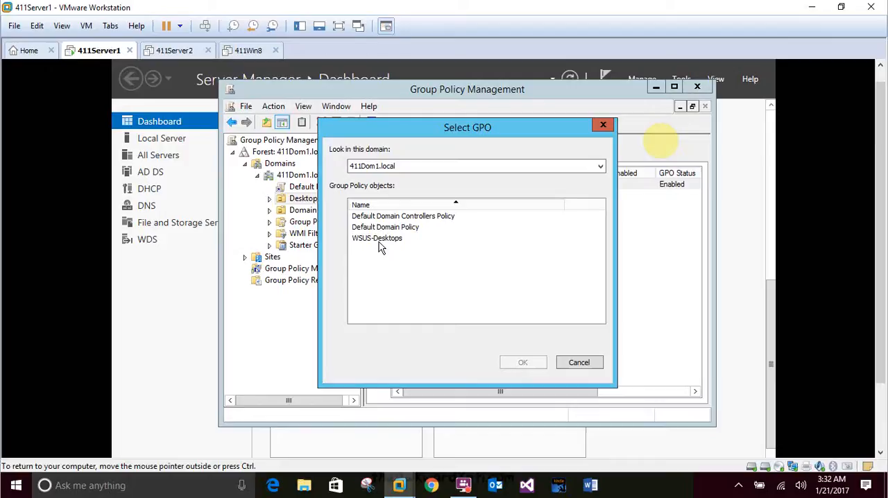
click(377, 238)
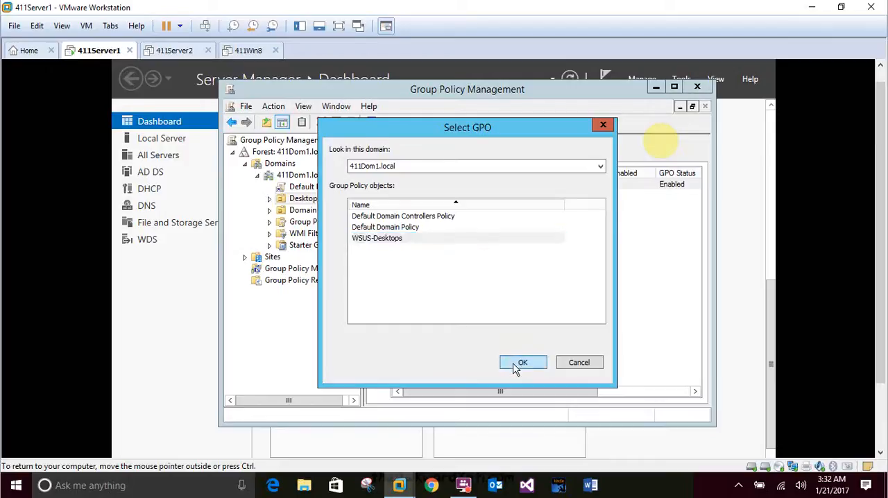
click(523, 363)
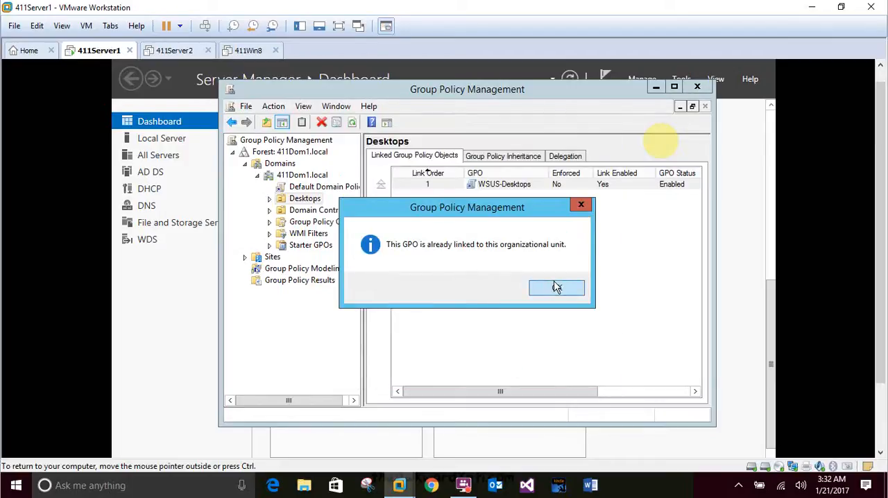
click(557, 287)
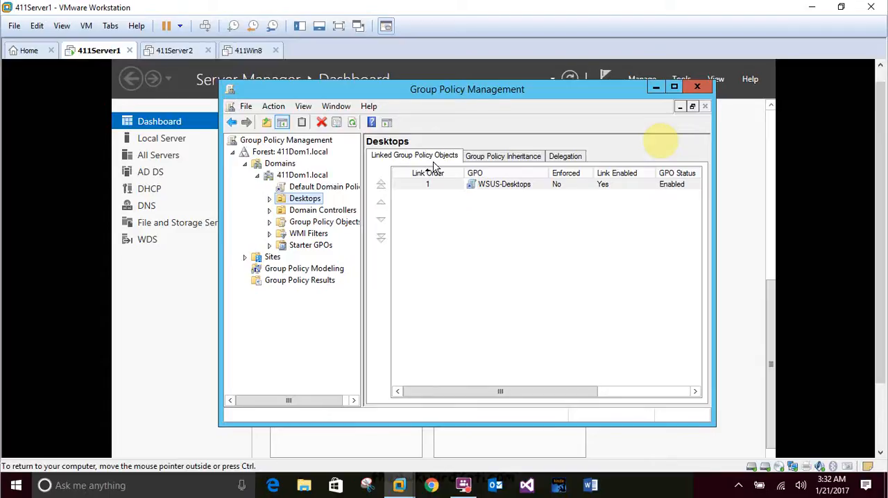
mouse_move(511, 146)
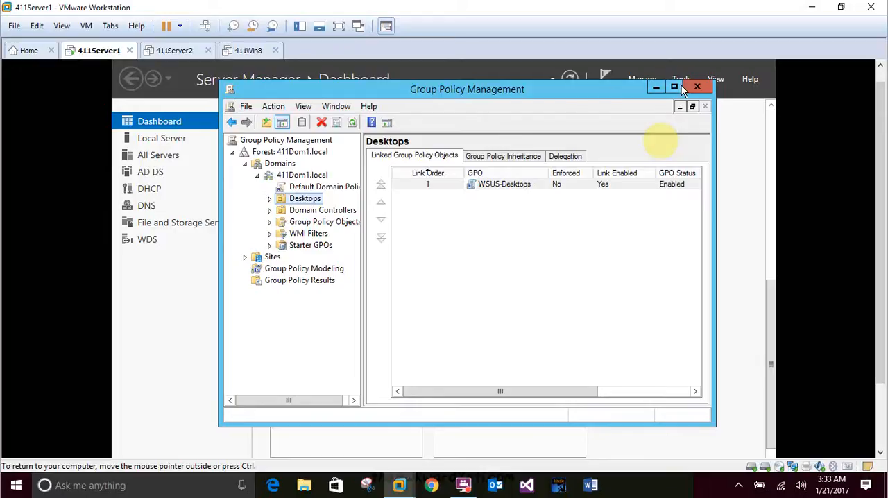
click(699, 86)
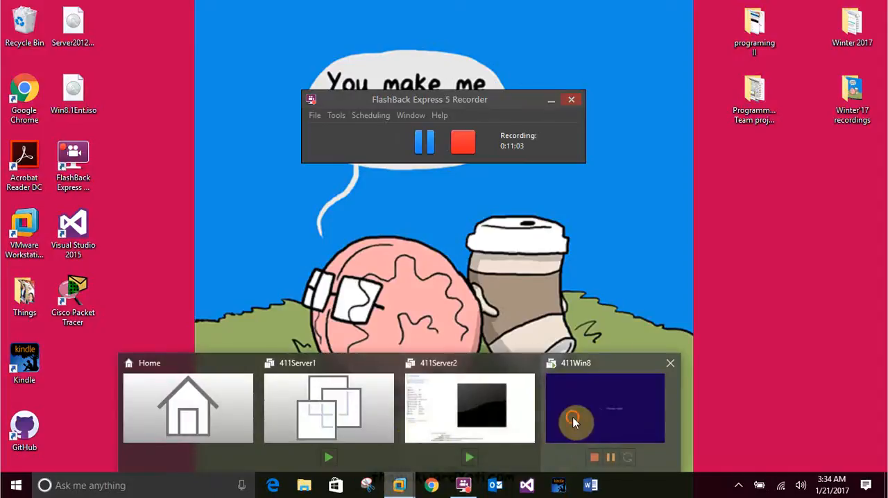
Step: Switch to the 411Win8 virtual machine and sign in as the domain user with its password
click(576, 420)
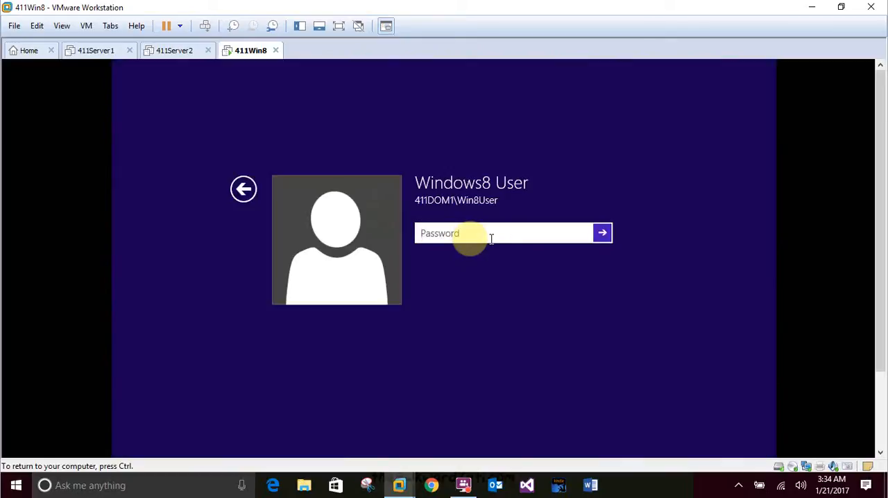
text(*)
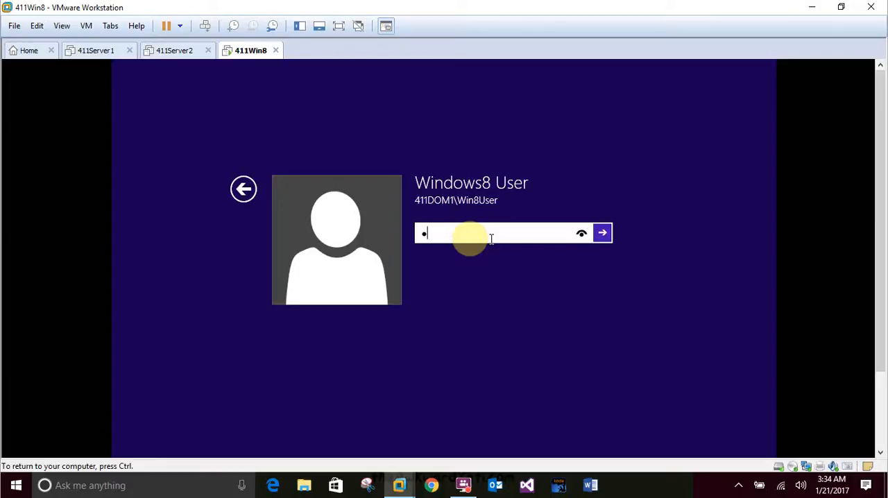
text(password)
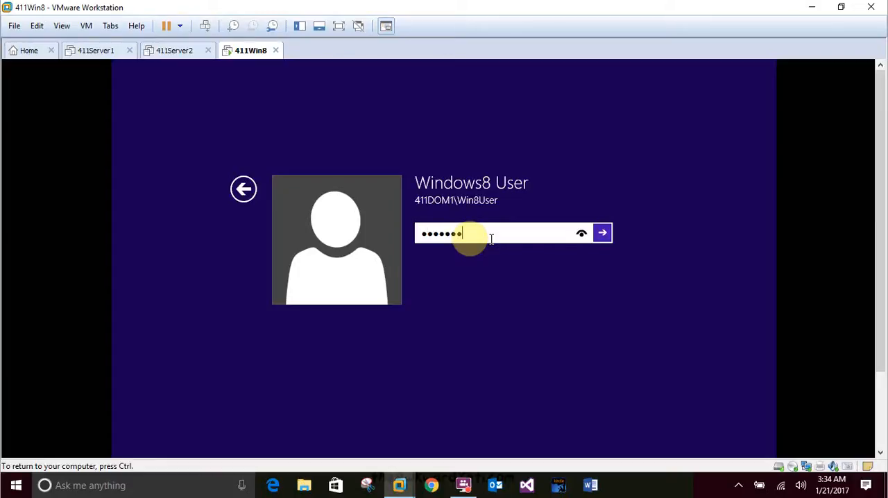
click(602, 233)
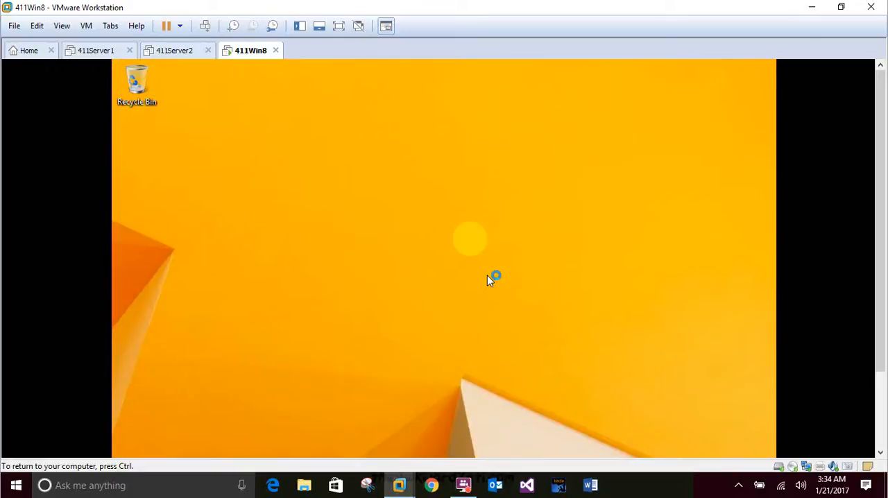
mouse_move(812, 222)
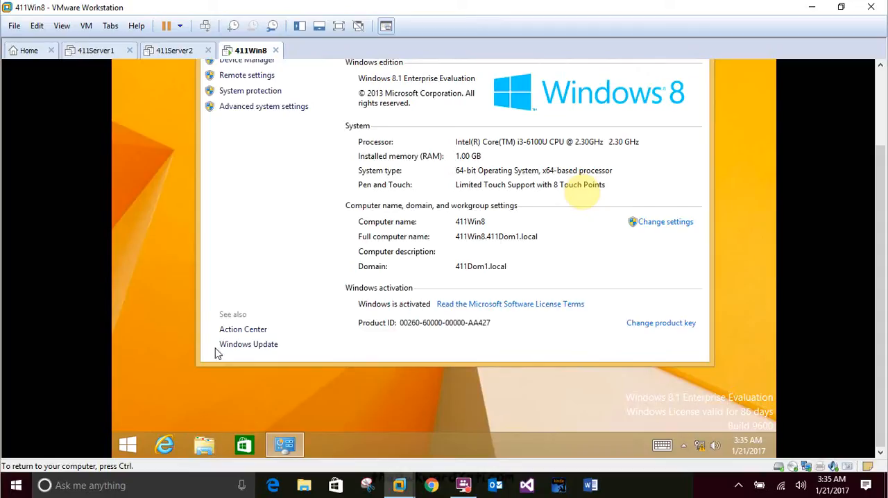
Step: Open Windows Update from the System window's See also links
click(248, 344)
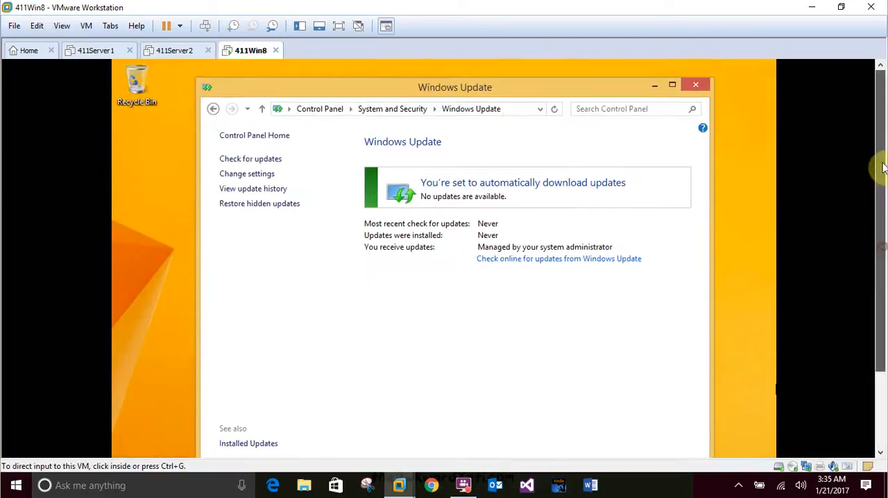
mouse_move(450, 245)
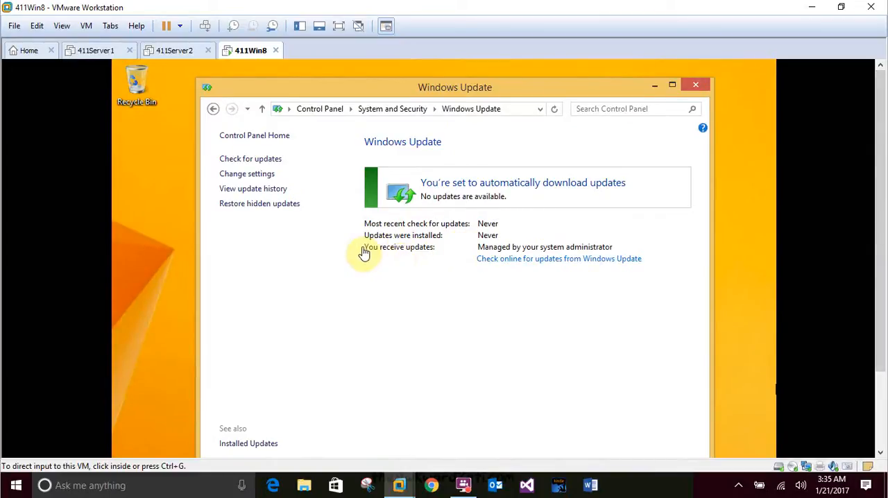
mouse_move(500, 258)
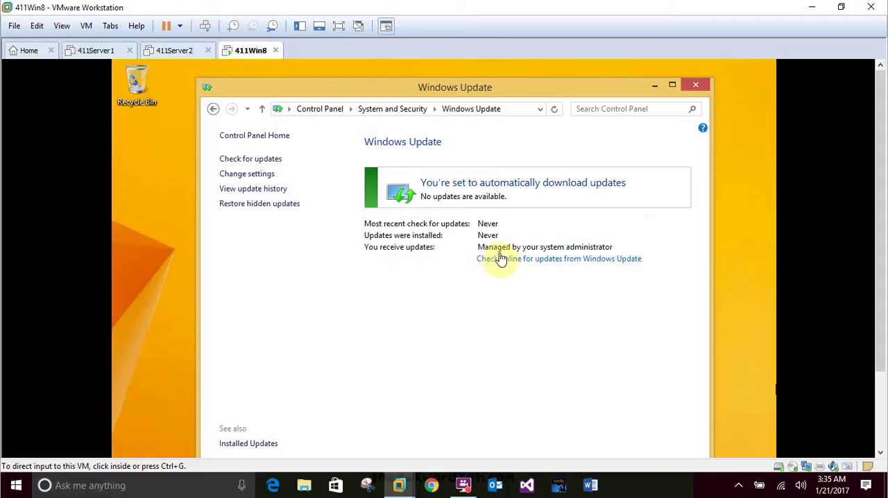
mouse_move(600, 253)
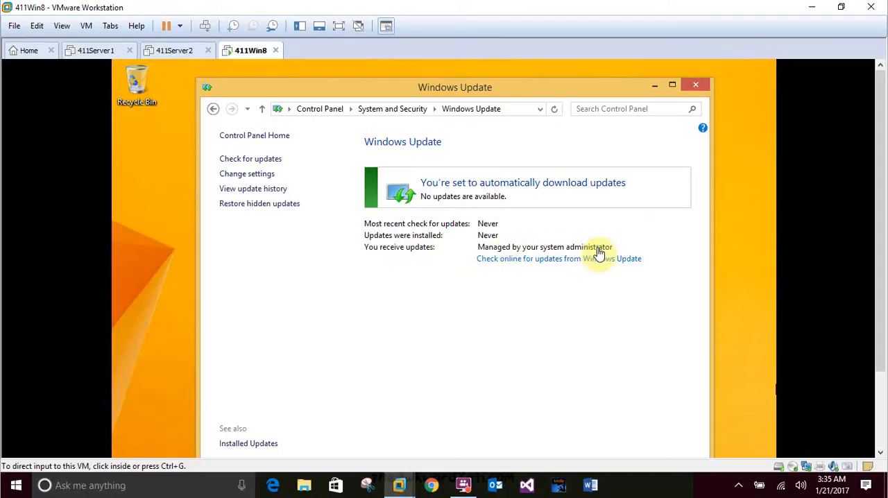
mouse_move(438, 287)
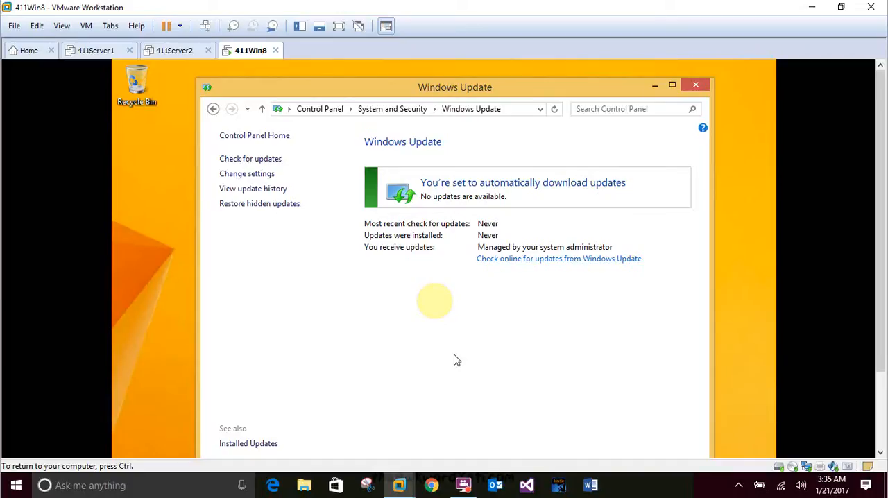
mouse_move(488, 234)
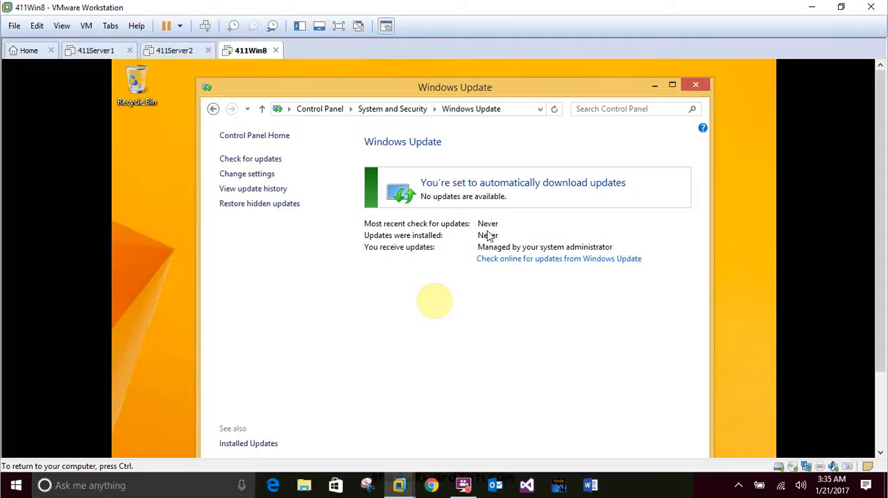
mouse_move(489, 226)
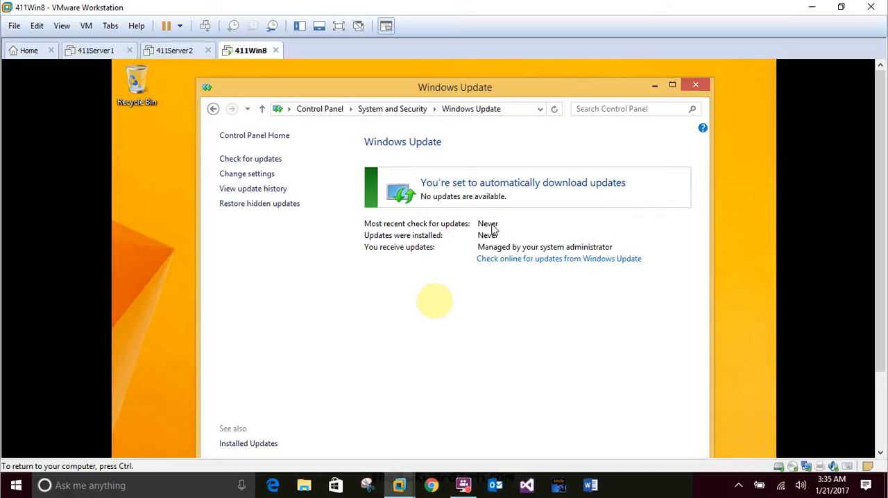
mouse_move(482, 229)
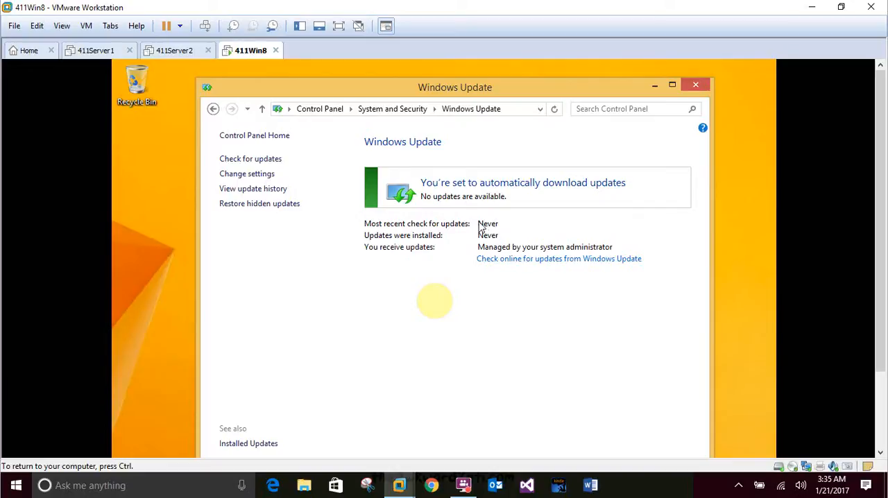
mouse_move(464, 227)
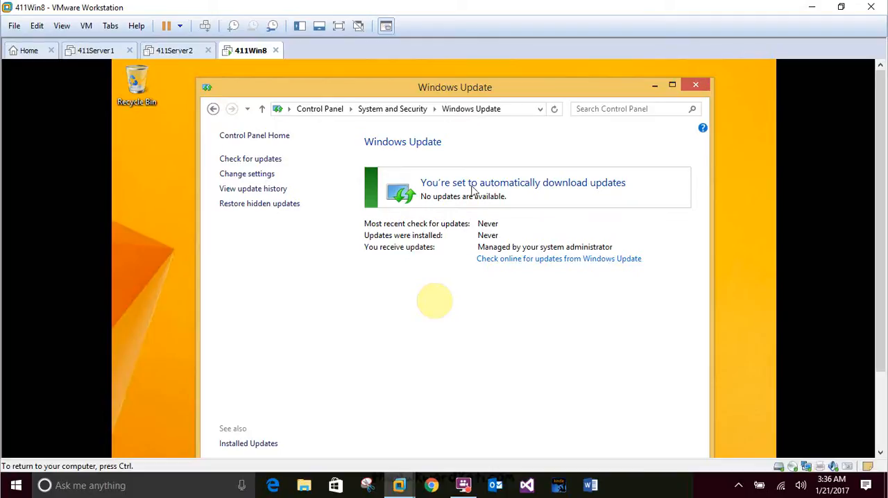
mouse_move(464, 193)
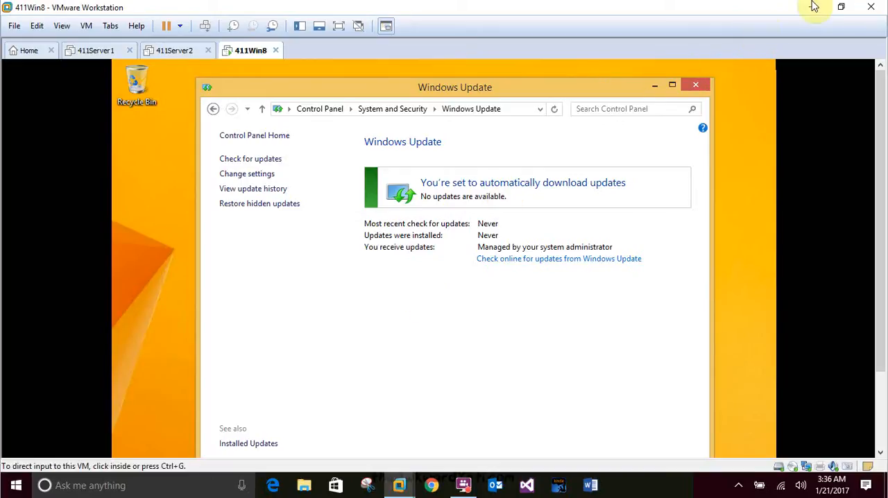
mouse_move(789, 64)
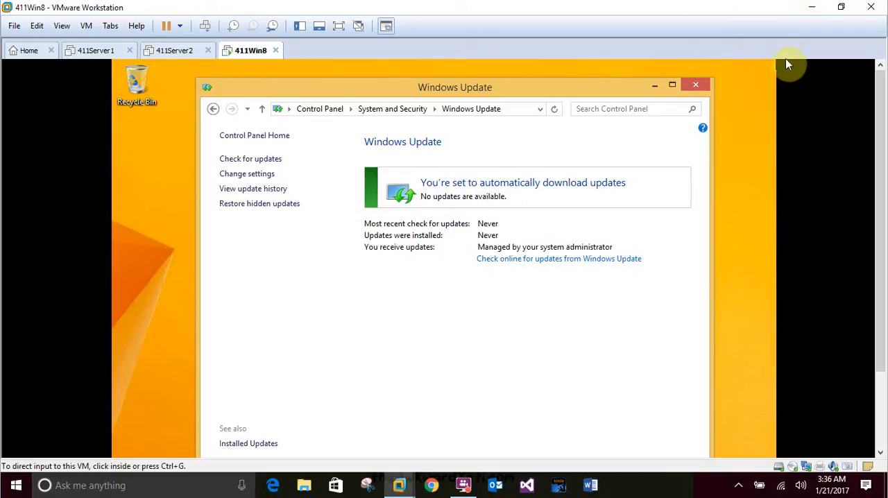